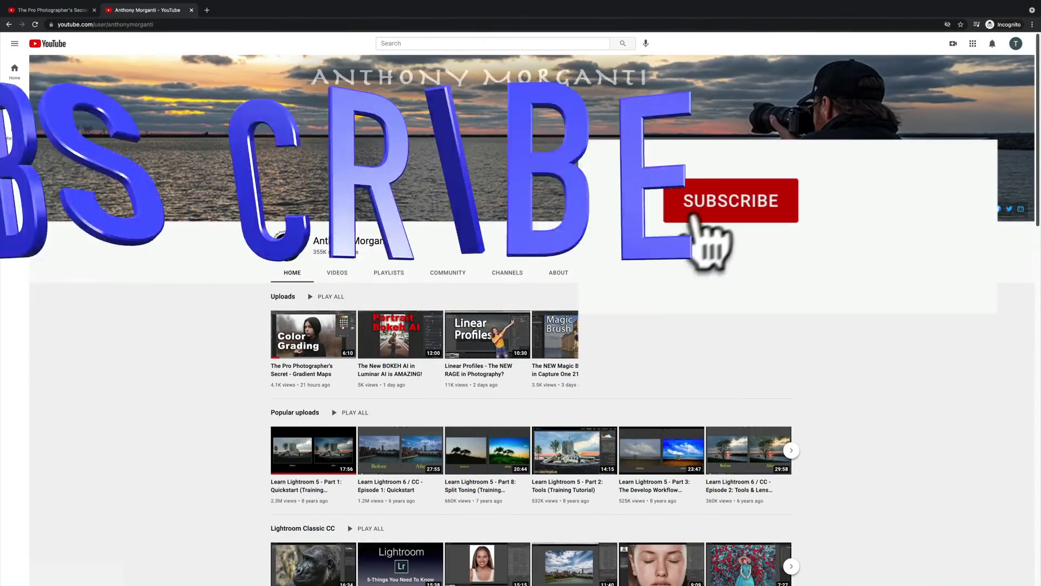
# Step: Subscribe to the photography channel with all notifications and like the Gradient Maps video
pyautogui.click(728, 201)
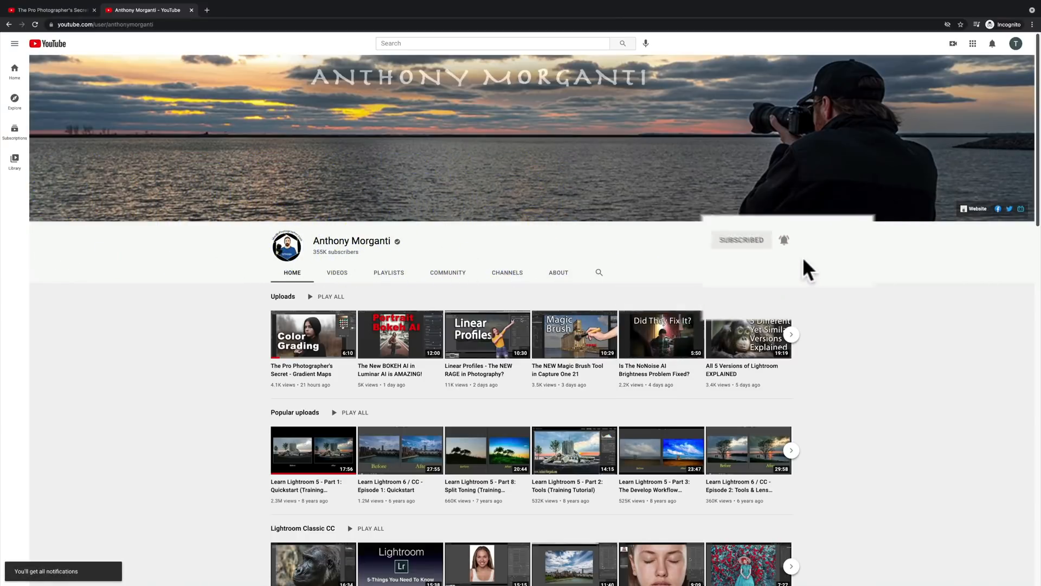
pyautogui.click(313, 334)
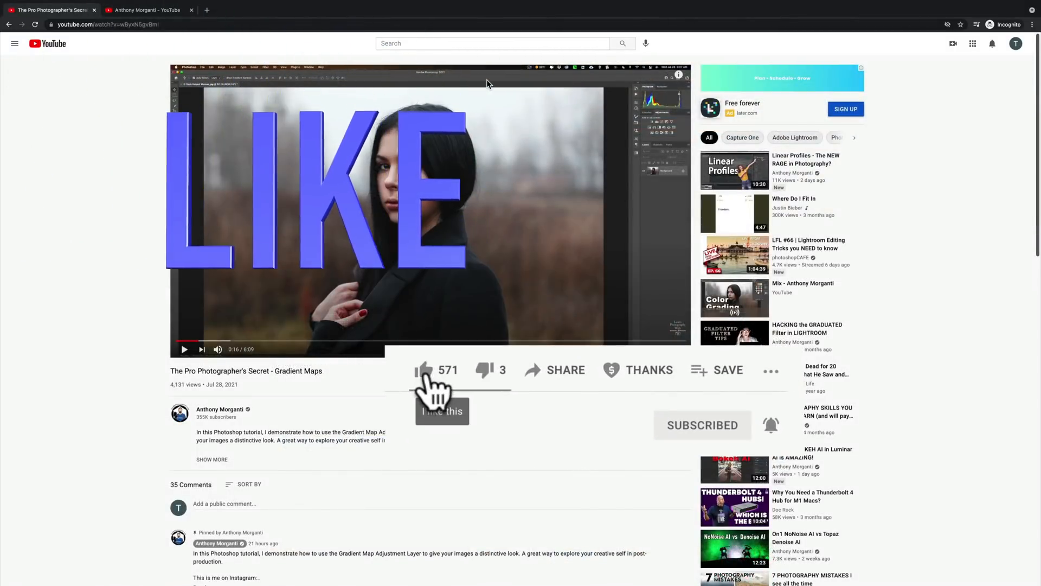
pyautogui.click(423, 369)
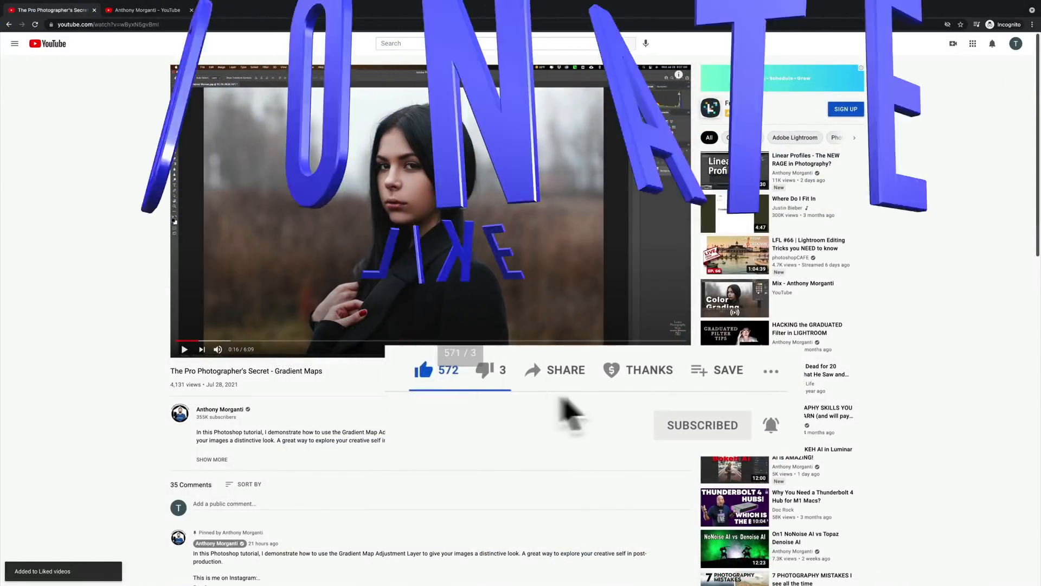
pyautogui.click(640, 370)
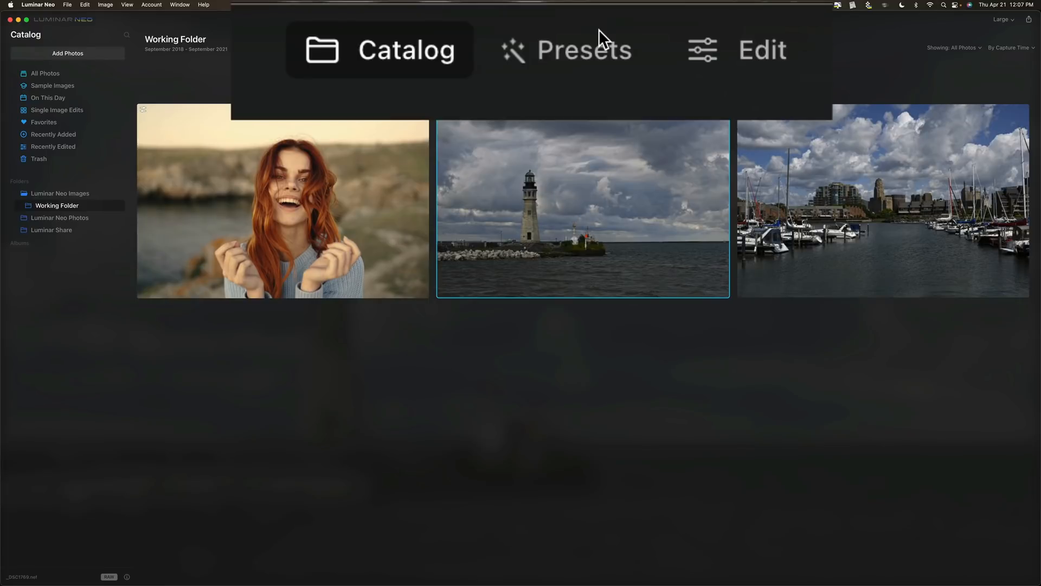
pyautogui.moveTo(438, 87)
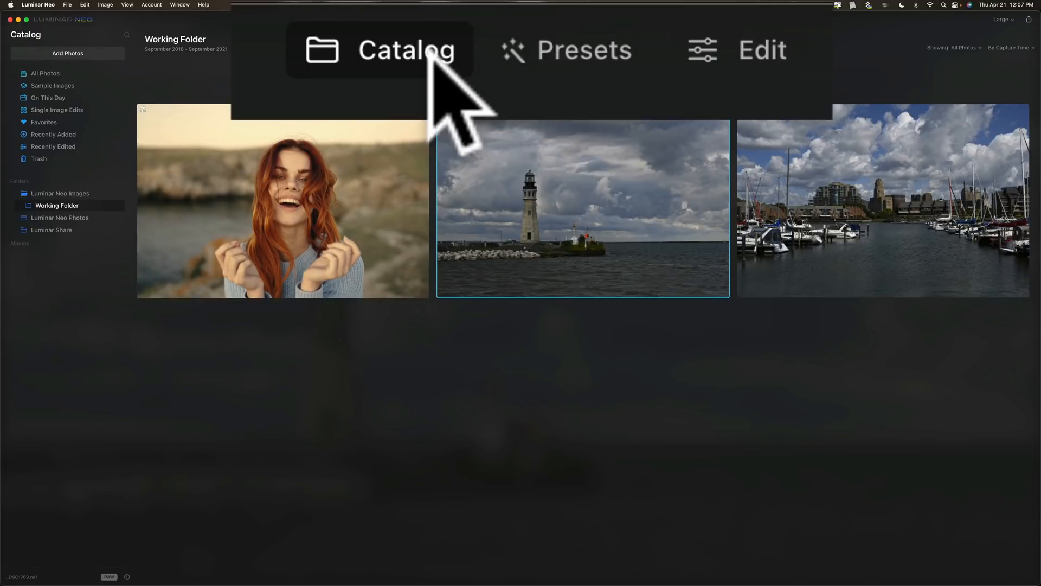
pyautogui.moveTo(601, 50)
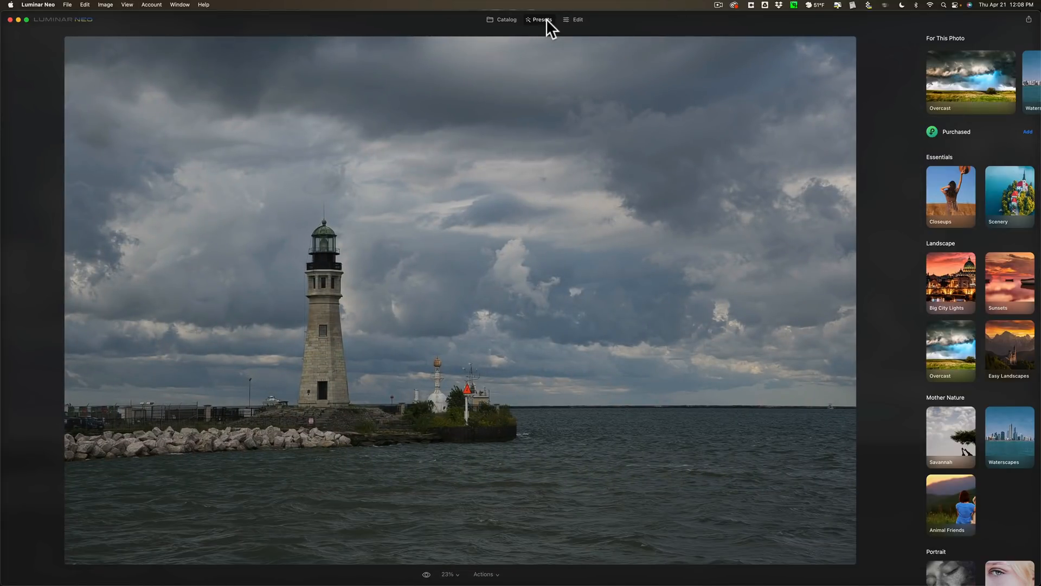
# Step: Apply Soft Fix from the Waterscapes collection and add it to favourite presets
pyautogui.scroll(-3)
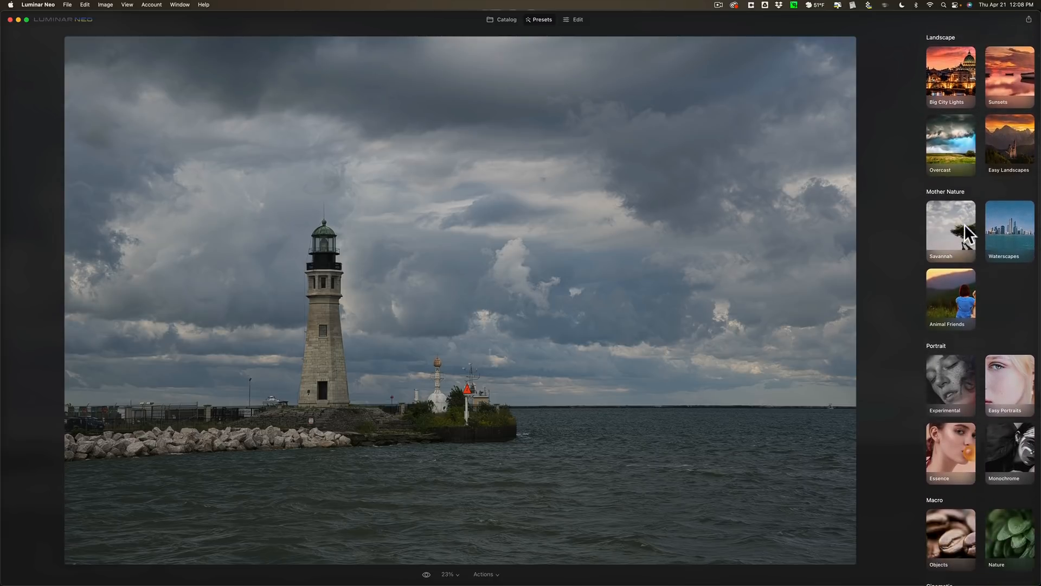
pyautogui.click(1008, 229)
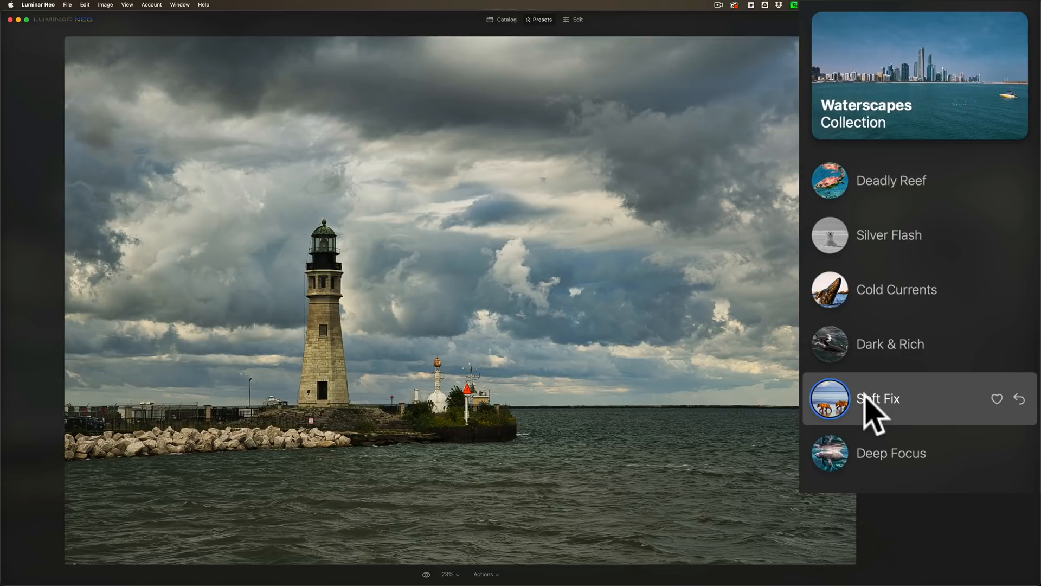
pyautogui.moveTo(876, 409)
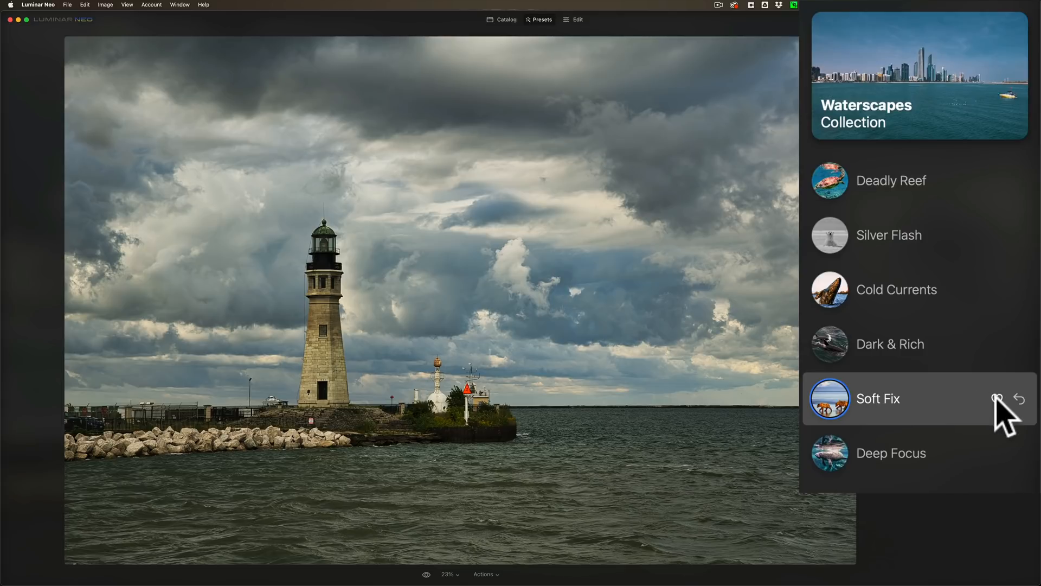
pyautogui.click(997, 398)
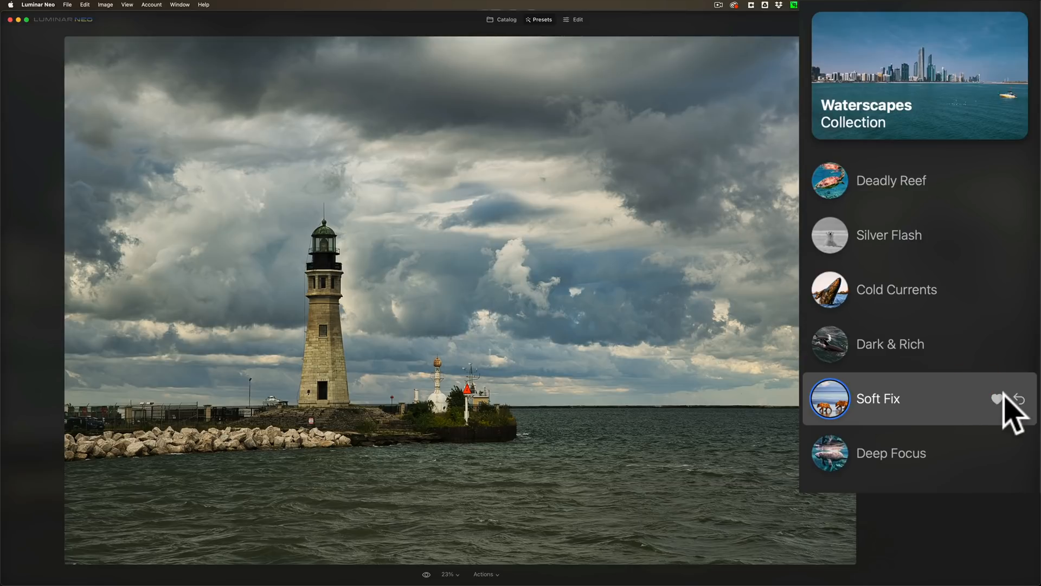
pyautogui.click(995, 399)
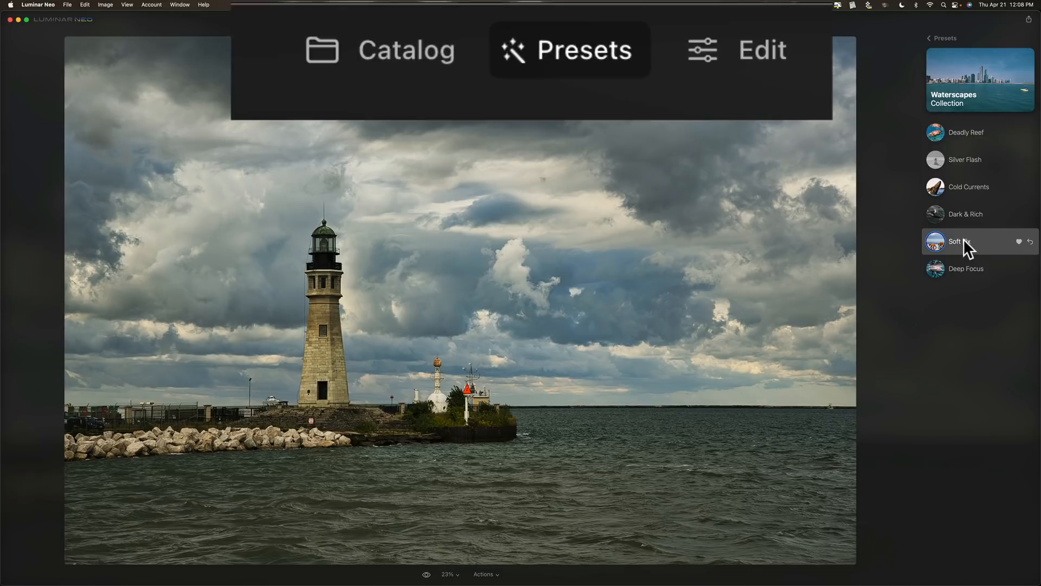
# Step: Switch to editing the lighthouse photo and show the Edits list the preset applied
pyautogui.click(762, 49)
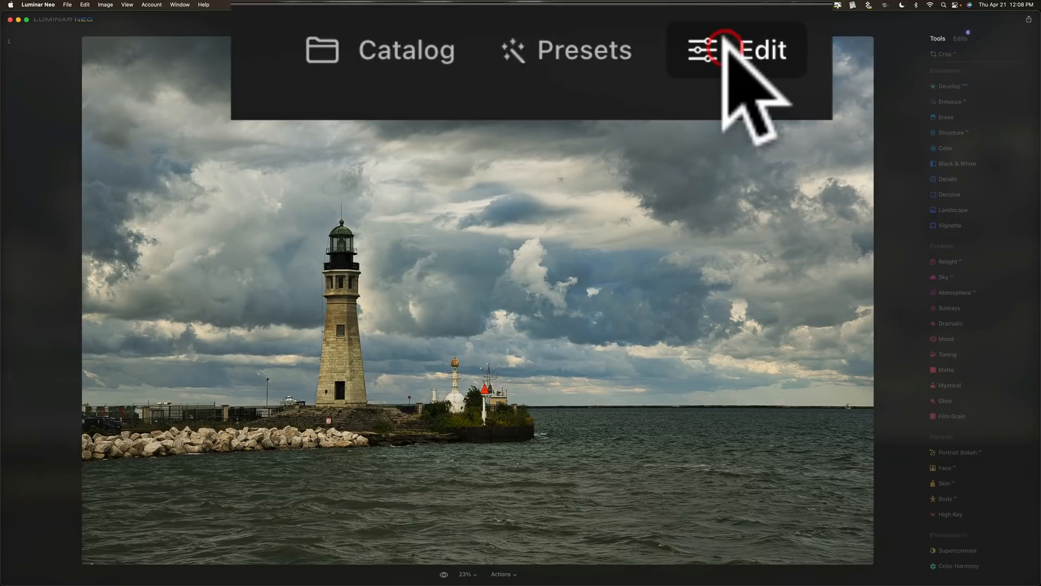
pyautogui.click(761, 49)
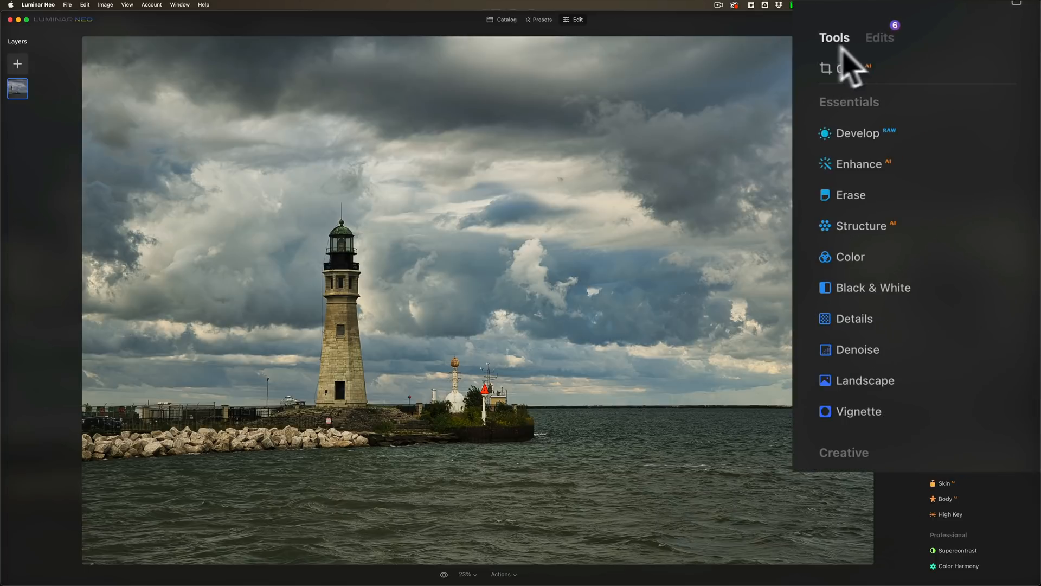
pyautogui.click(878, 37)
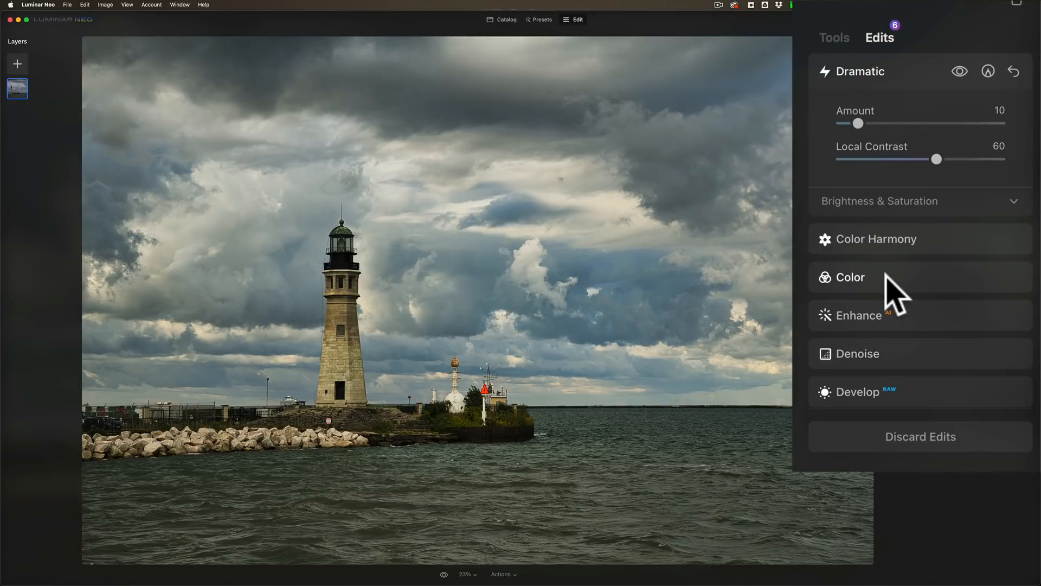
pyautogui.moveTo(917, 326)
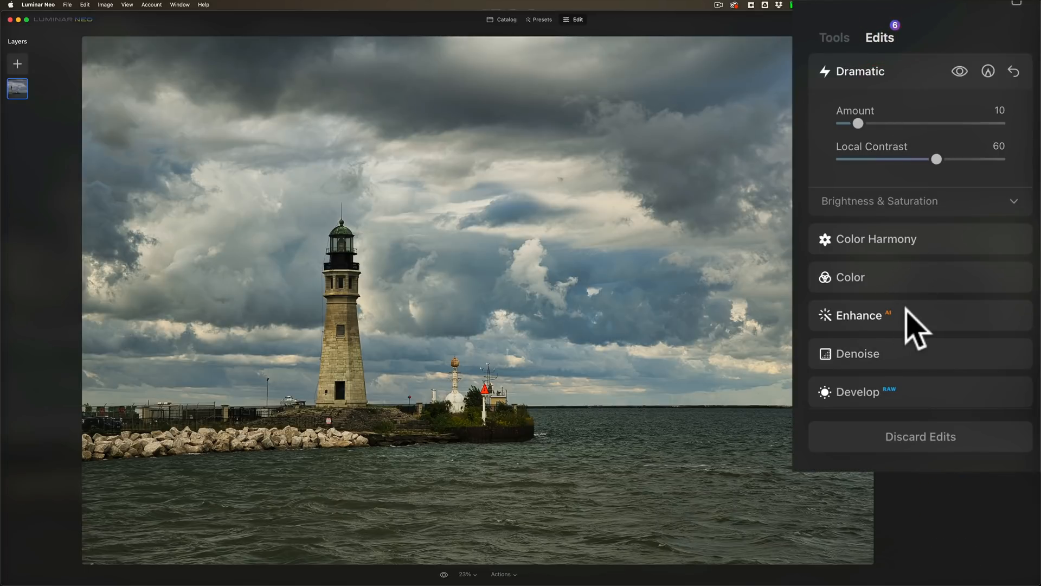
# Step: Lower Enhance Accent to 37 and raise Dramatic Amount to 35
pyautogui.click(860, 314)
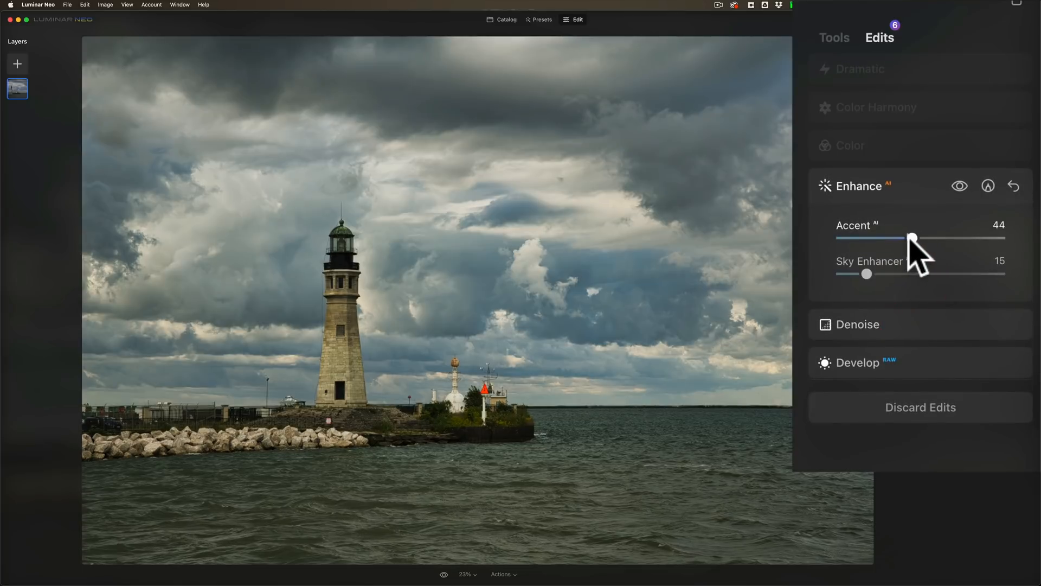
pyautogui.moveTo(913, 237); pyautogui.dragTo(901, 238)
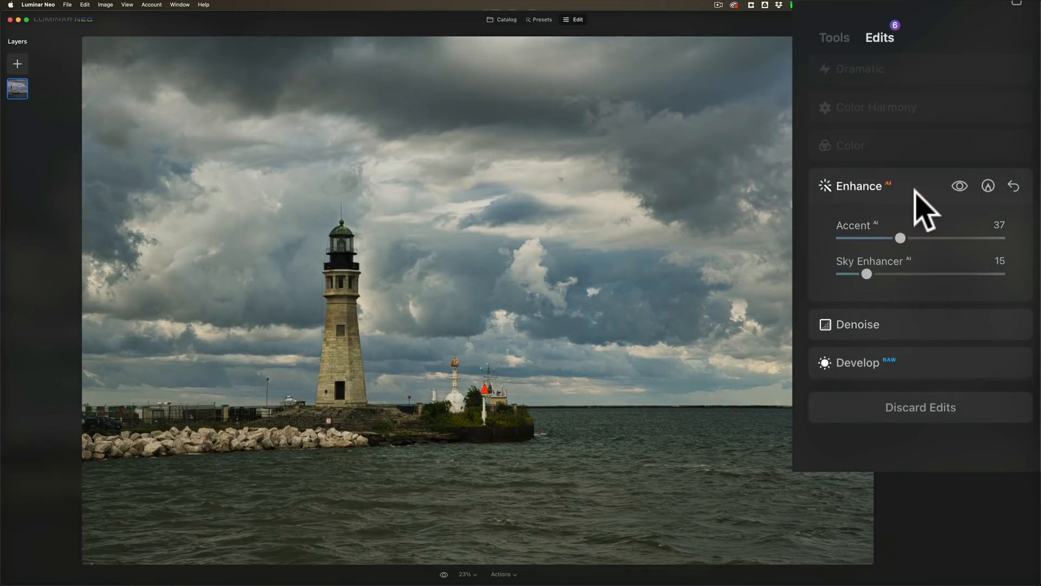
pyautogui.click(860, 71)
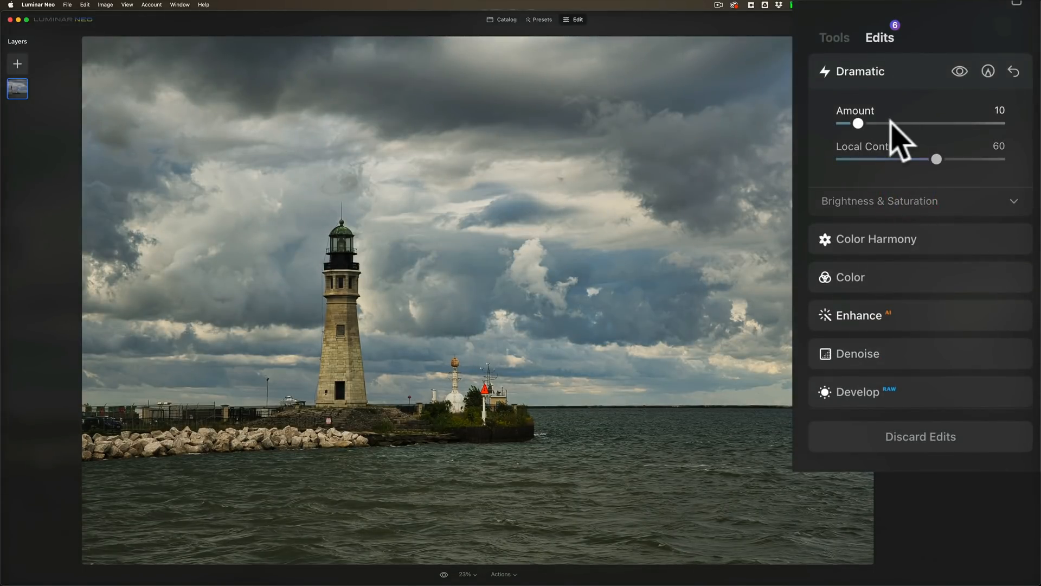
pyautogui.moveTo(857, 123); pyautogui.dragTo(898, 122)
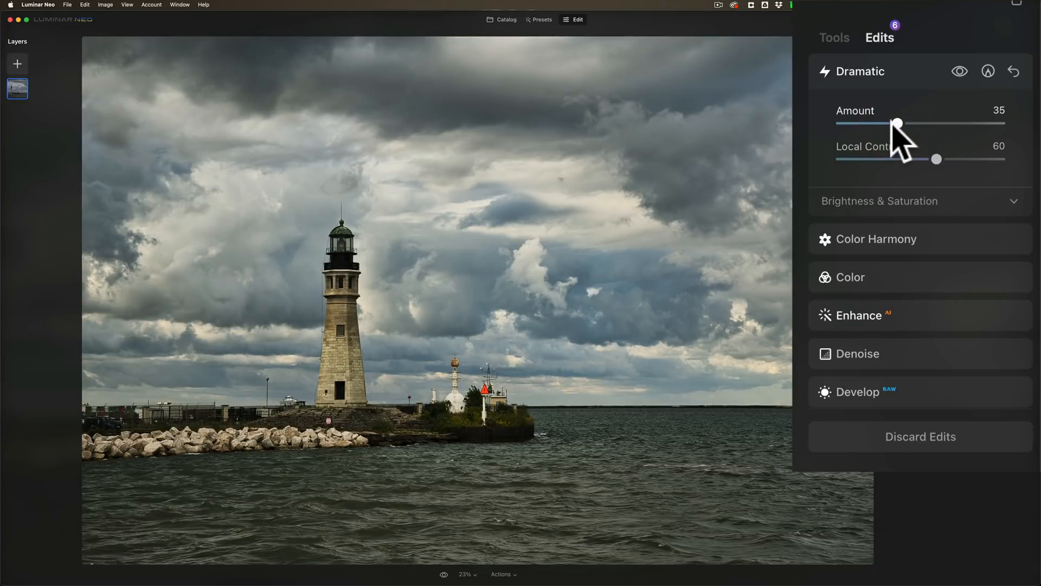
pyautogui.click(862, 68)
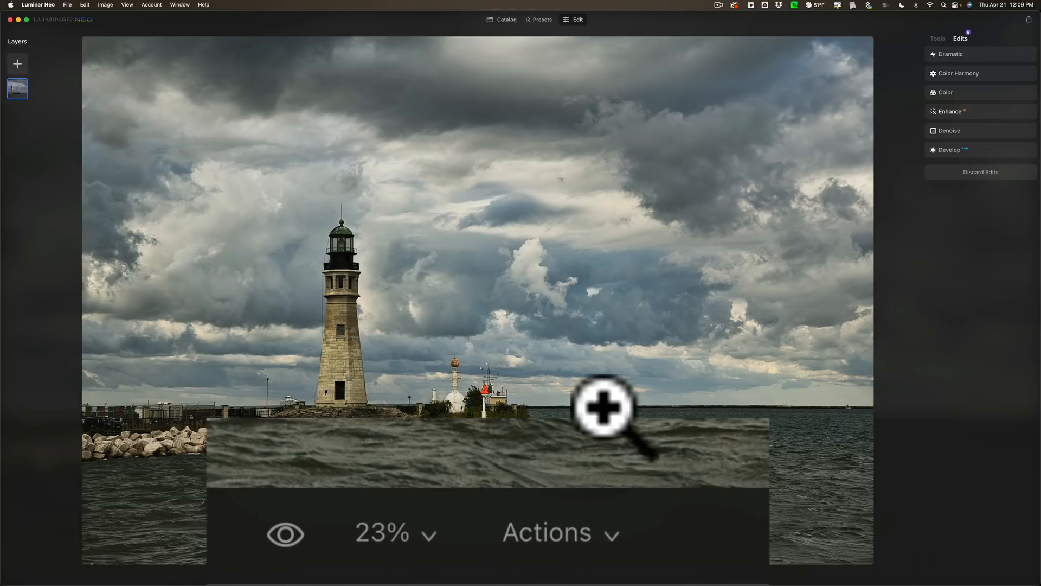
# Step: Save the lighthouse photo's current adjustments as a custom preset via the Actions menu
pyautogui.click(560, 531)
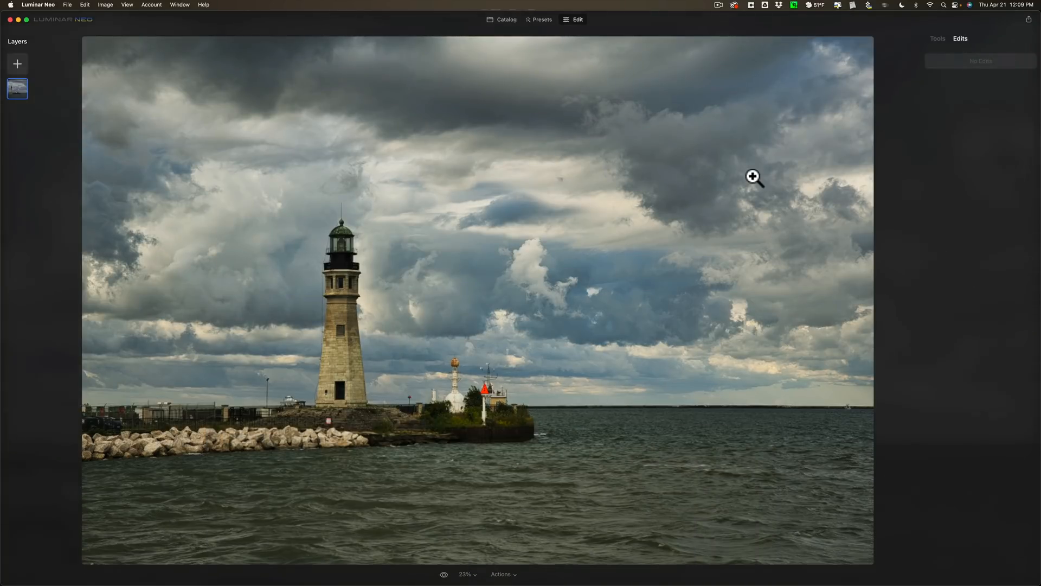
pyautogui.click(937, 39)
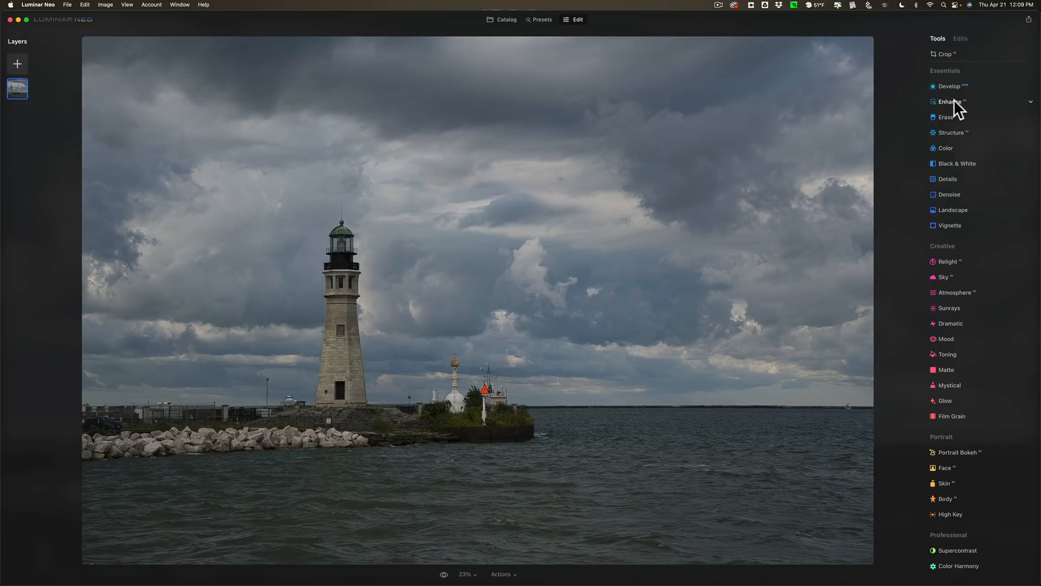
# Step: Boost Enhance Accent to about 58 for a more vivid stormy sky
pyautogui.click(950, 102)
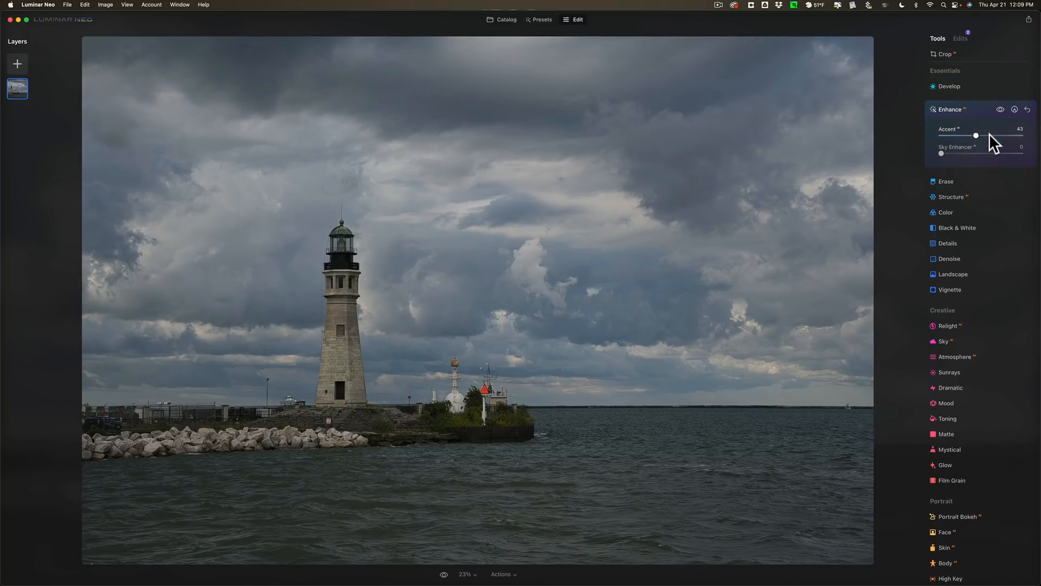
pyautogui.moveTo(976, 135); pyautogui.dragTo(985, 135)
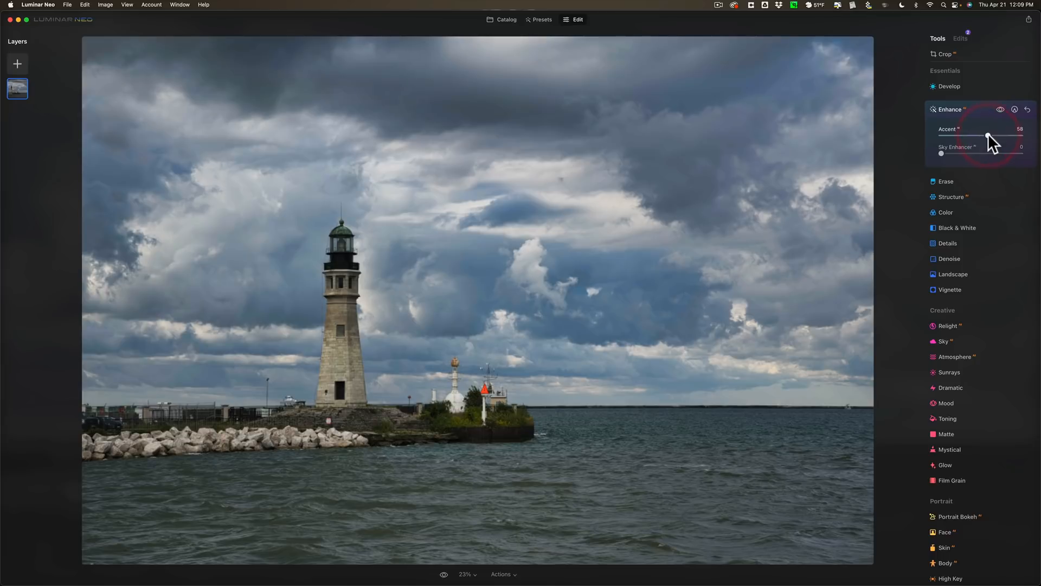
pyautogui.moveTo(987, 134); pyautogui.dragTo(977, 135)
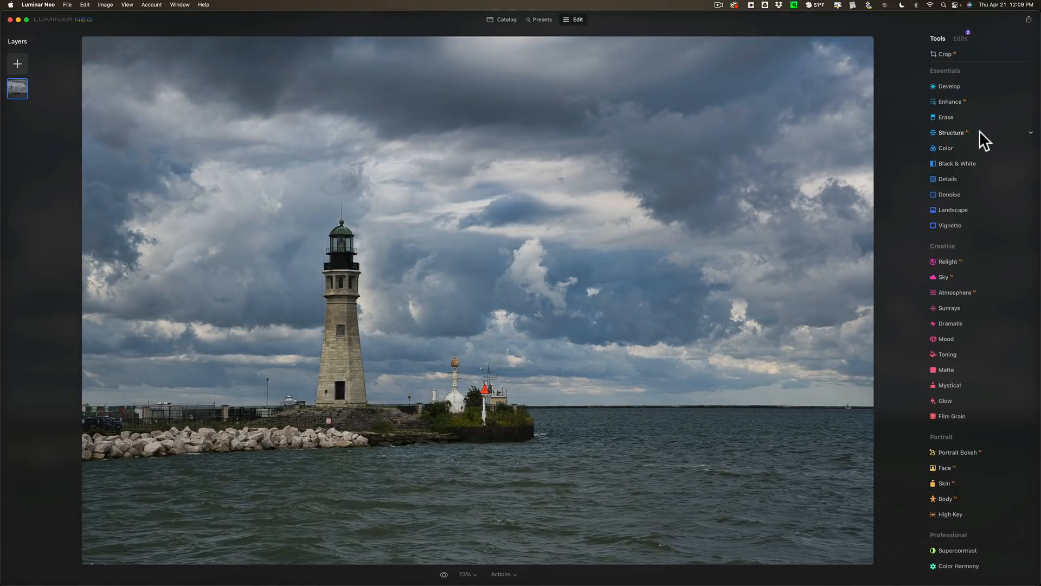
# Step: Adjust Structure and raise Color Harmony Warmth for a moodier look
pyautogui.click(951, 132)
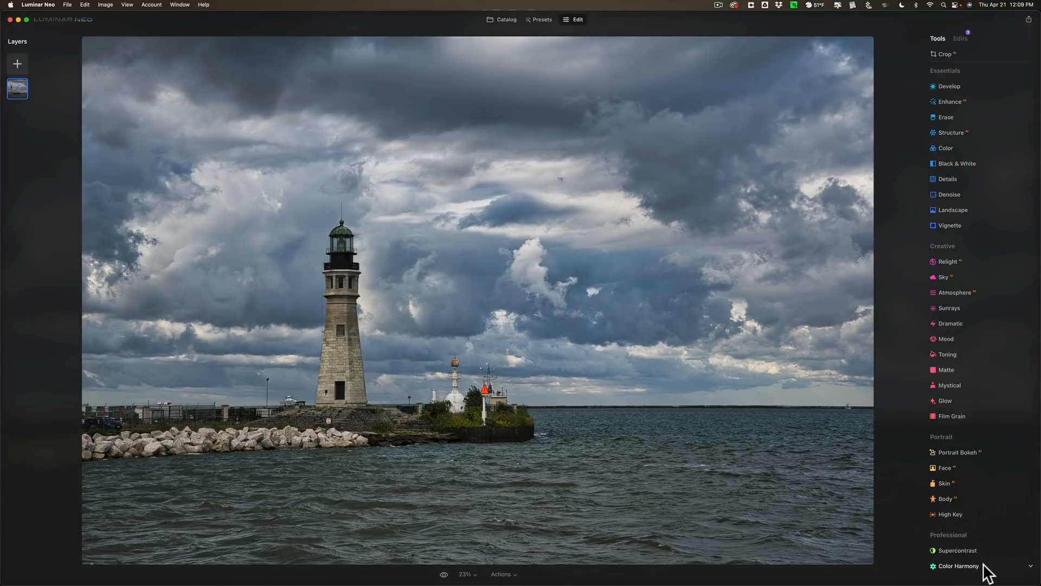
pyautogui.click(958, 566)
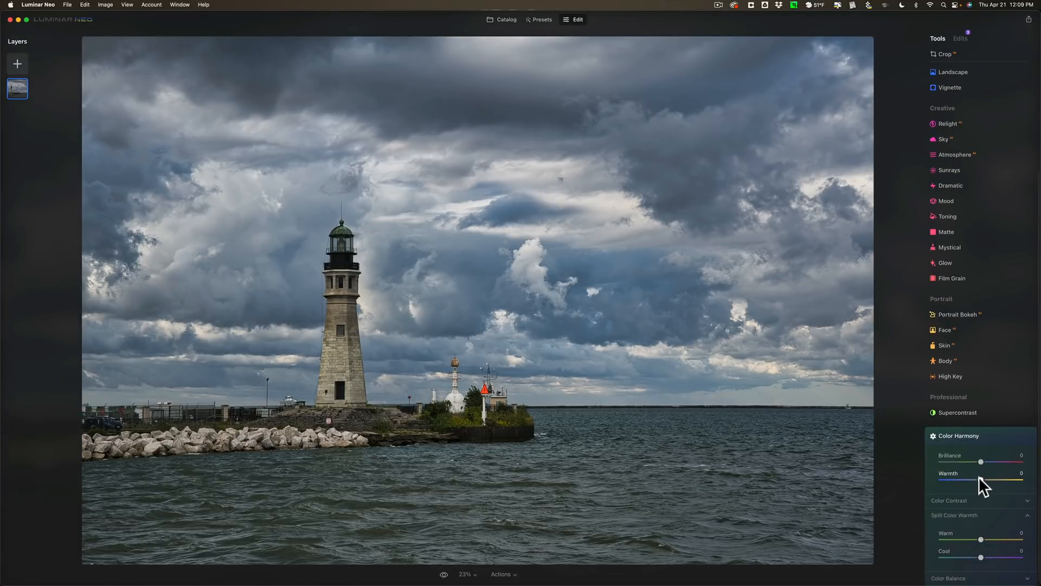
pyautogui.moveTo(978, 480); pyautogui.dragTo(989, 481)
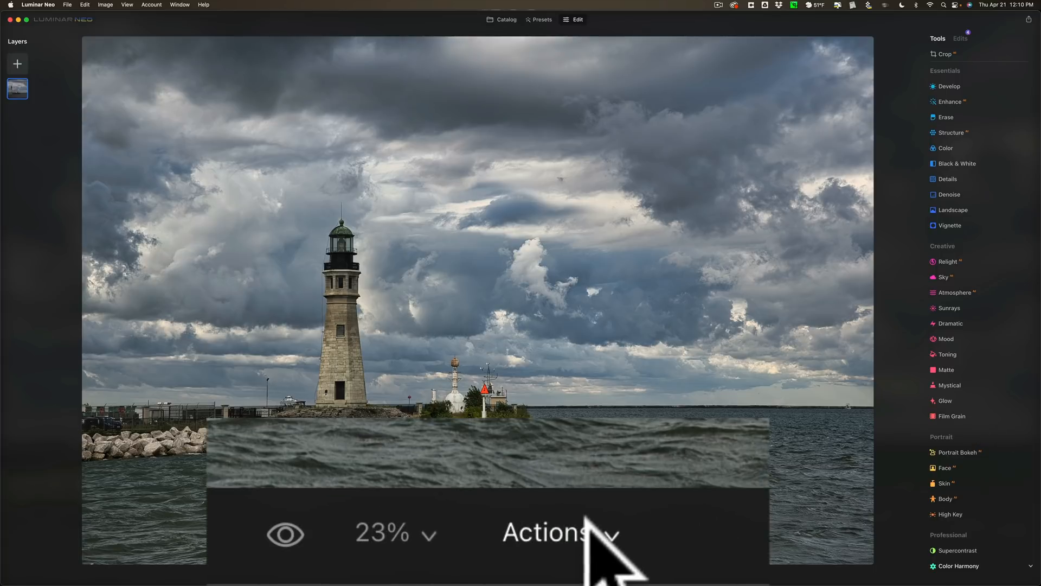
# Step: Save the current edits as a preset renamed 'My Horrid Preset' in My Presets
pyautogui.click(551, 532)
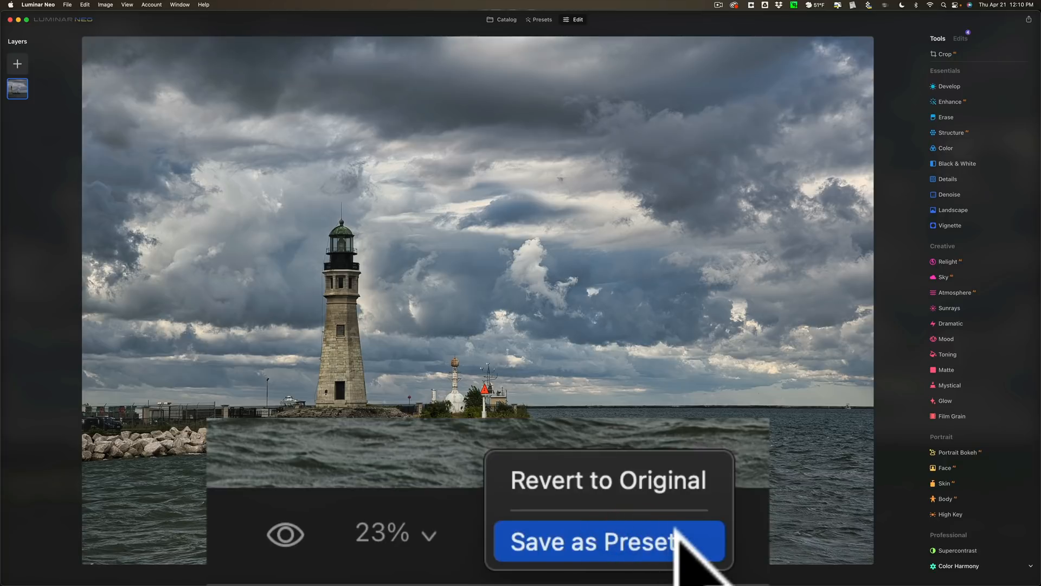
pyautogui.click(592, 541)
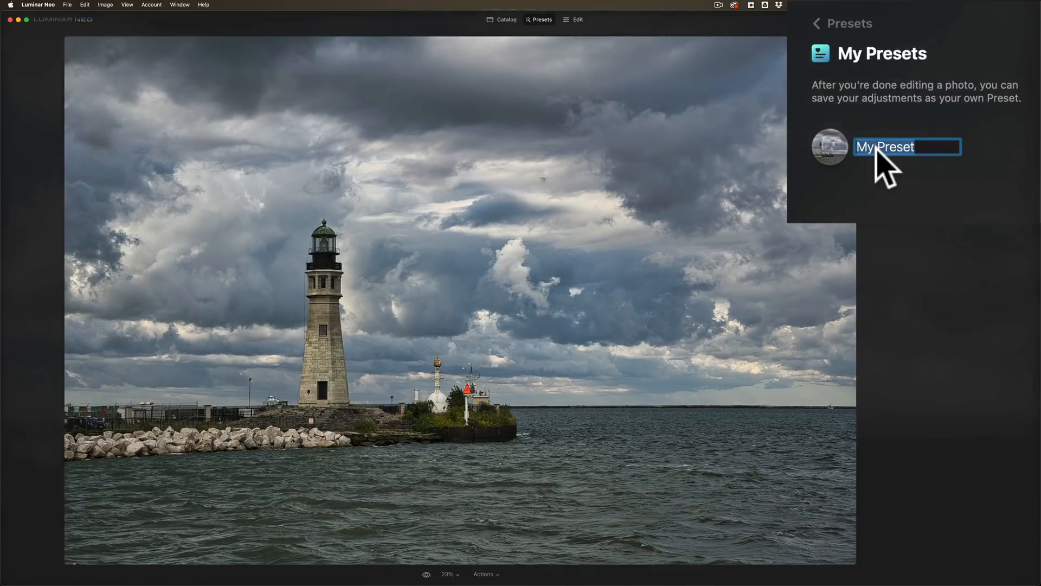
pyautogui.write('H')
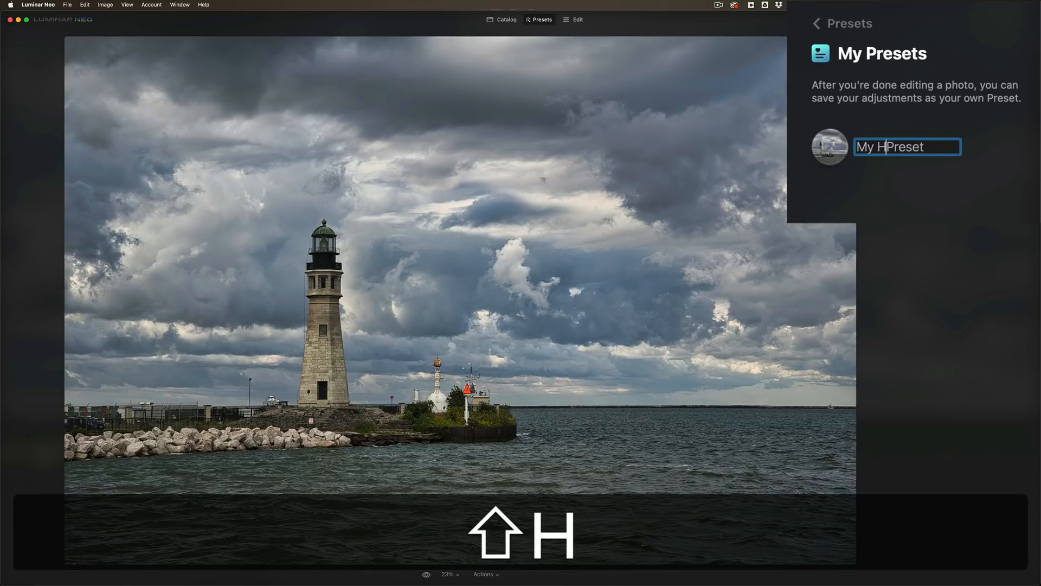
pyautogui.write('orrid')
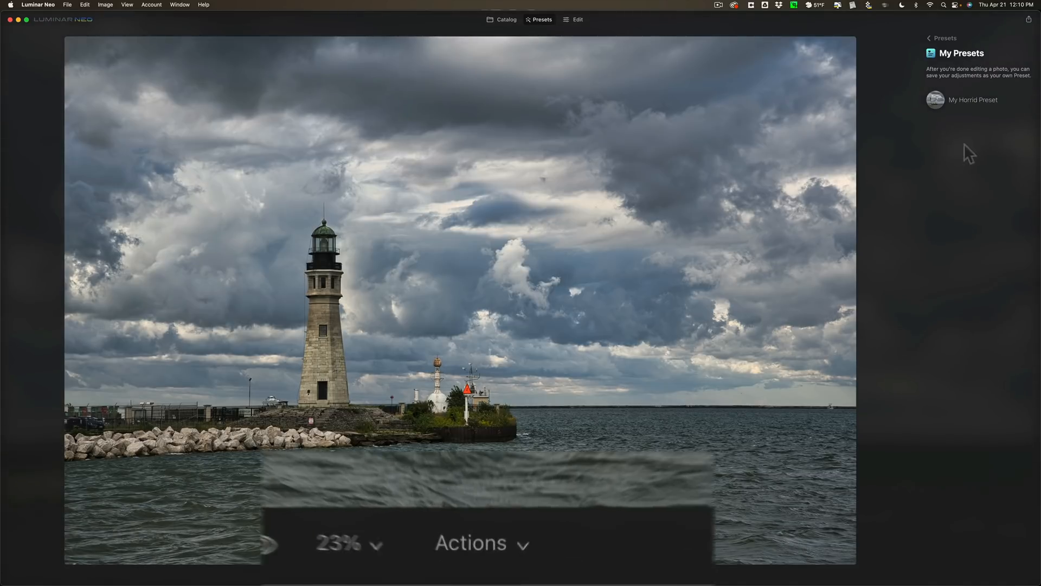
pyautogui.click(471, 543)
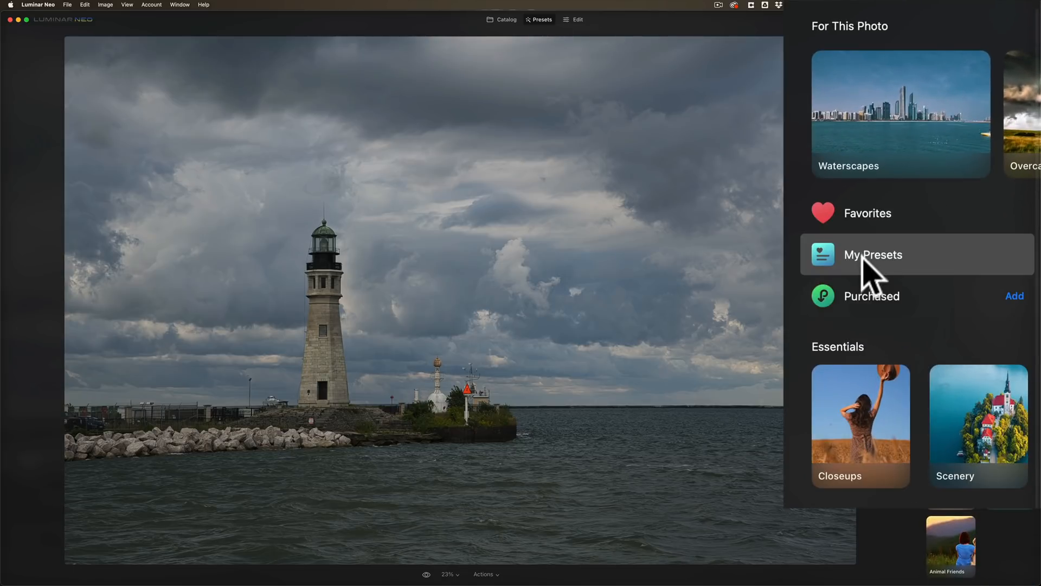
pyautogui.moveTo(844, 266)
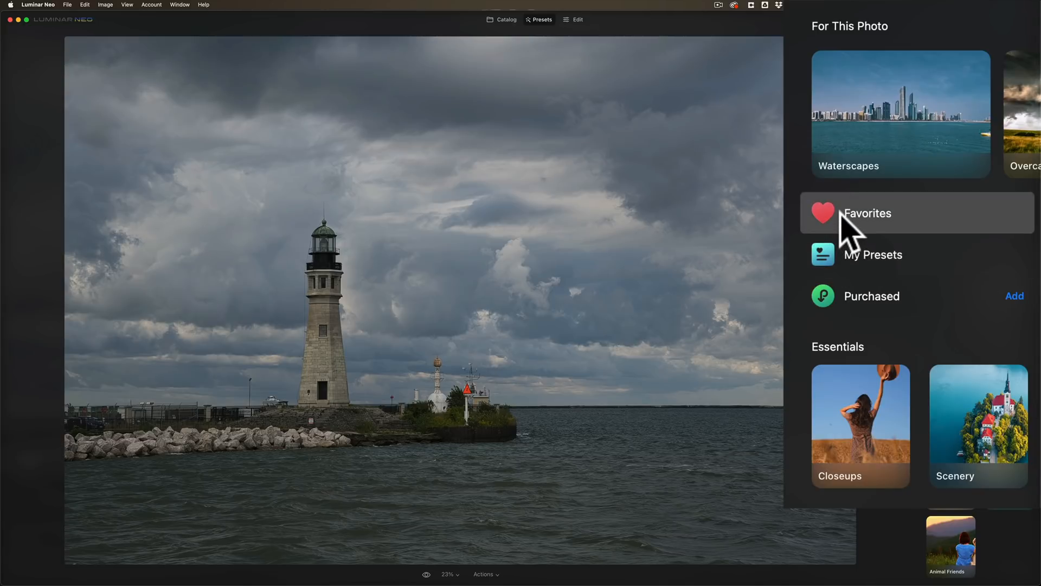
# Step: Check Favorites, then apply My Horrid Preset from My Presets to the unedited photo
pyautogui.click(868, 214)
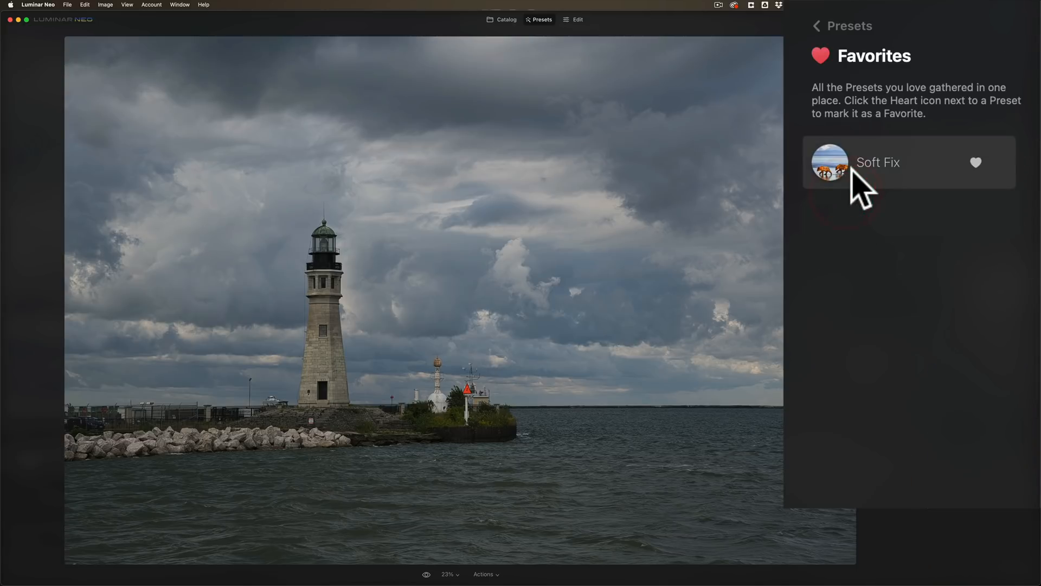
pyautogui.click(815, 26)
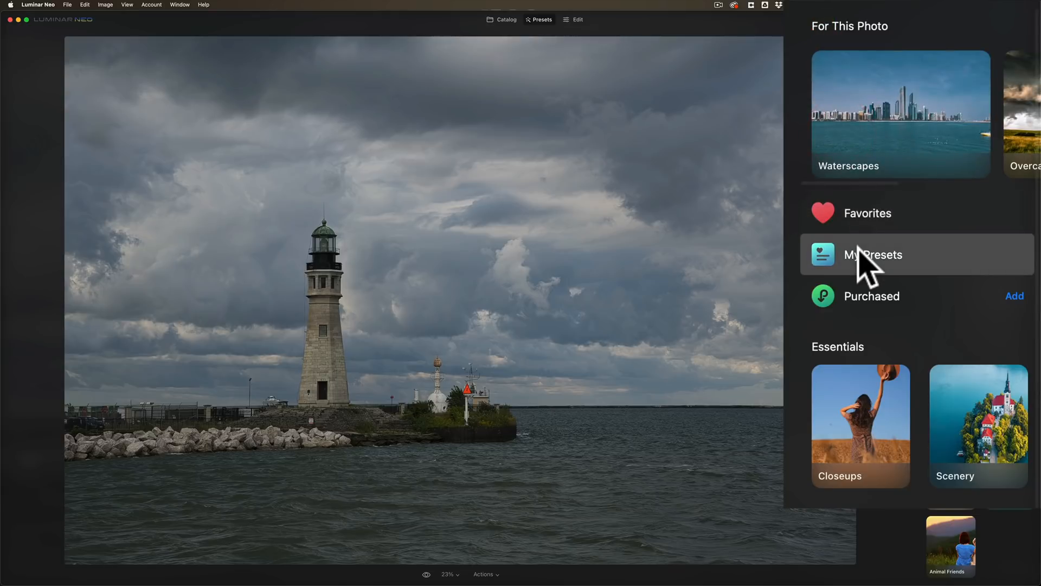
pyautogui.click(872, 253)
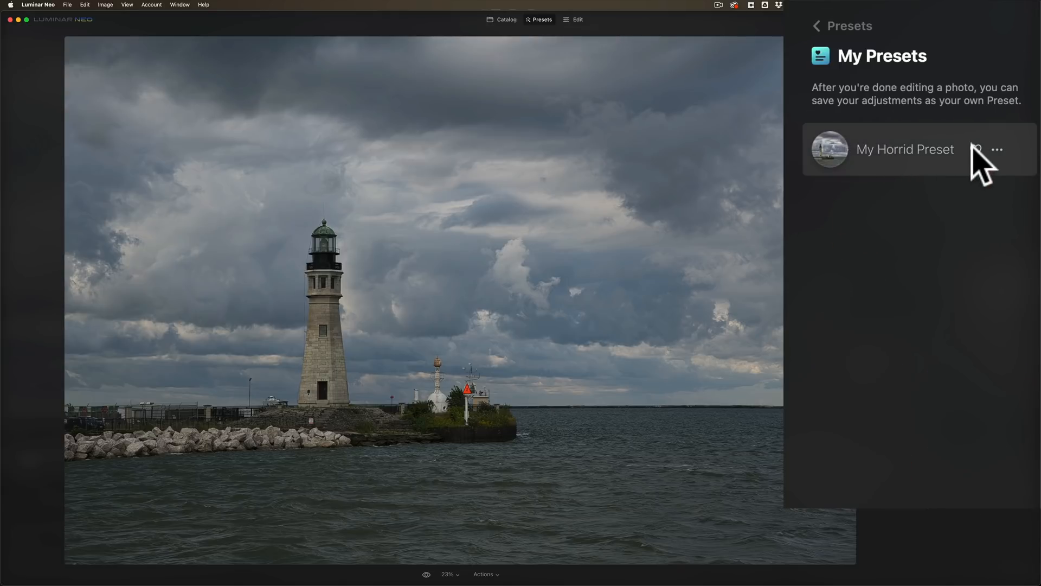
pyautogui.click(905, 149)
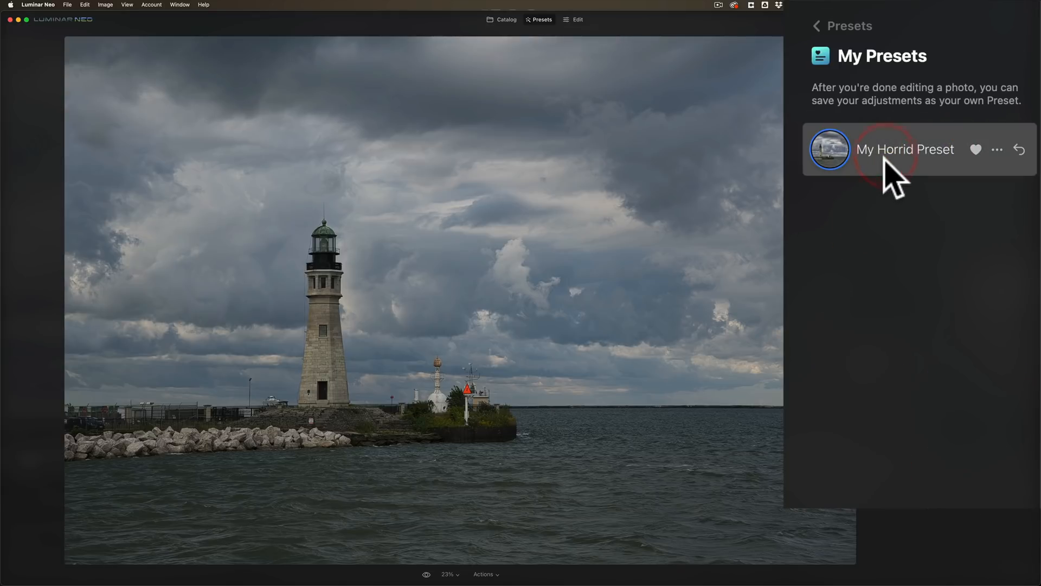
pyautogui.click(905, 148)
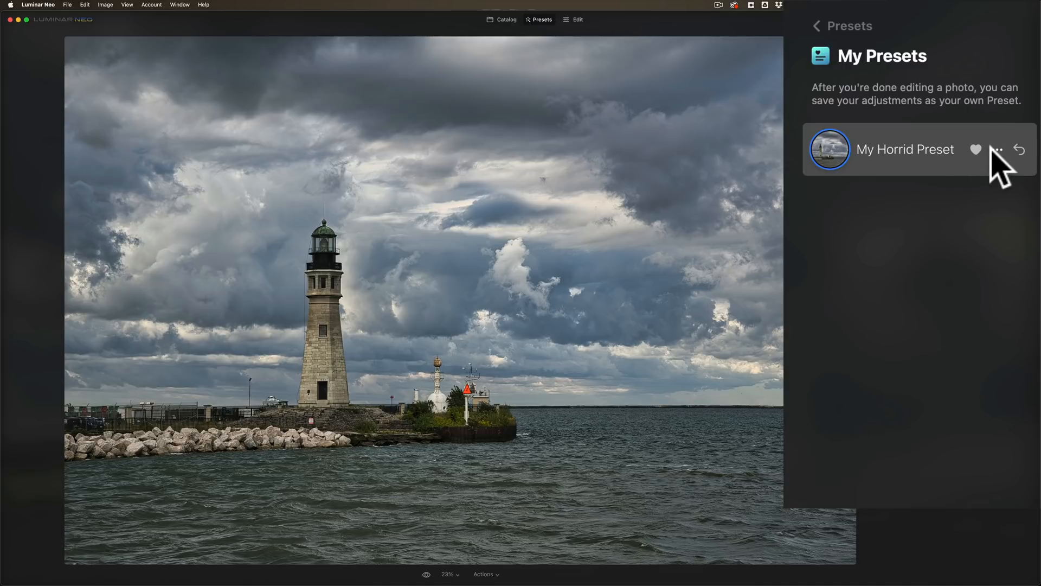
# Step: Show the Edit, Rename, Delete and Show in Finder options for My Horrid Preset
pyautogui.click(996, 148)
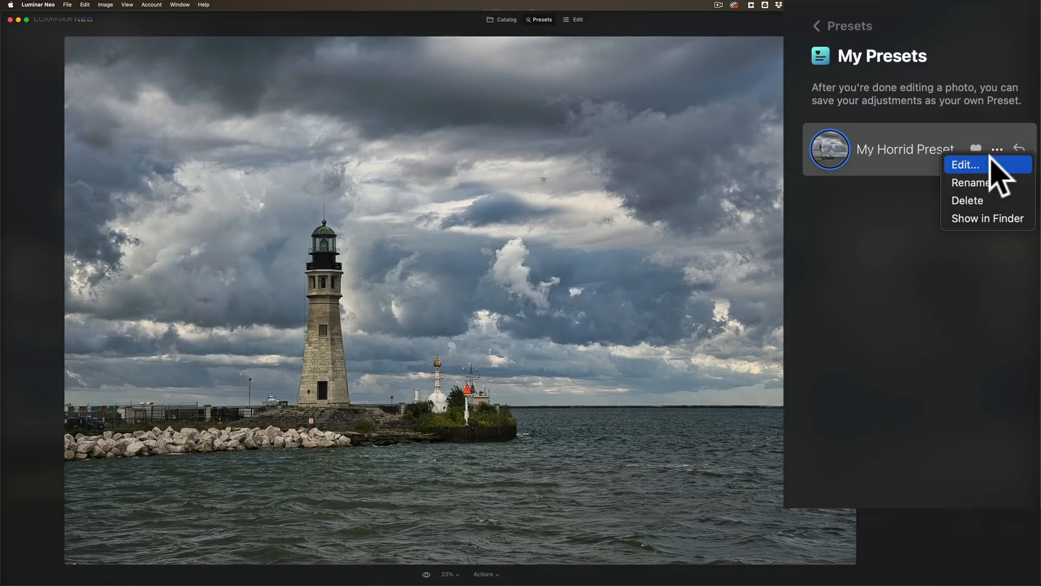
pyautogui.moveTo(989, 183)
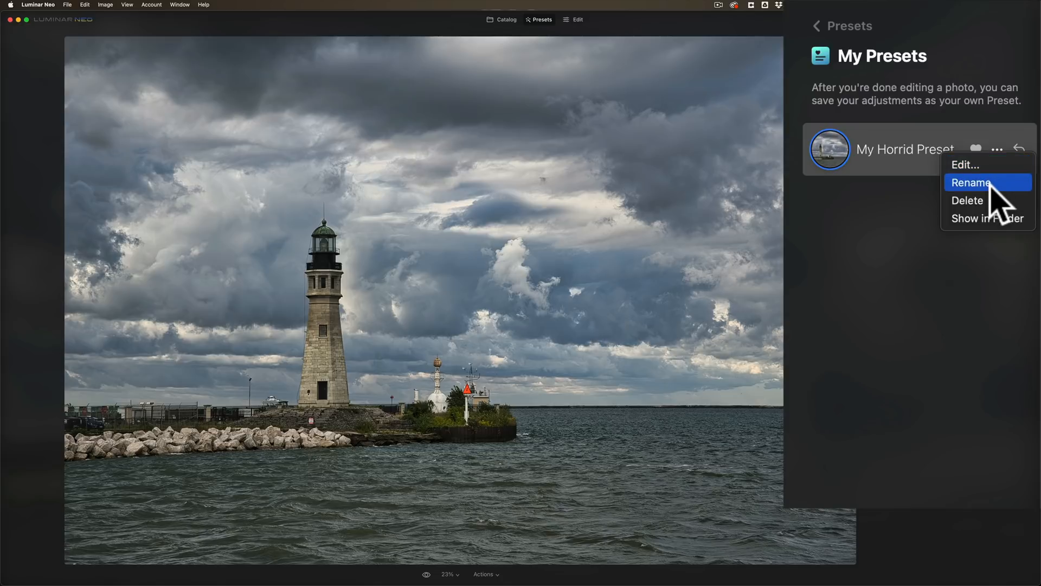
pyautogui.moveTo(986, 199)
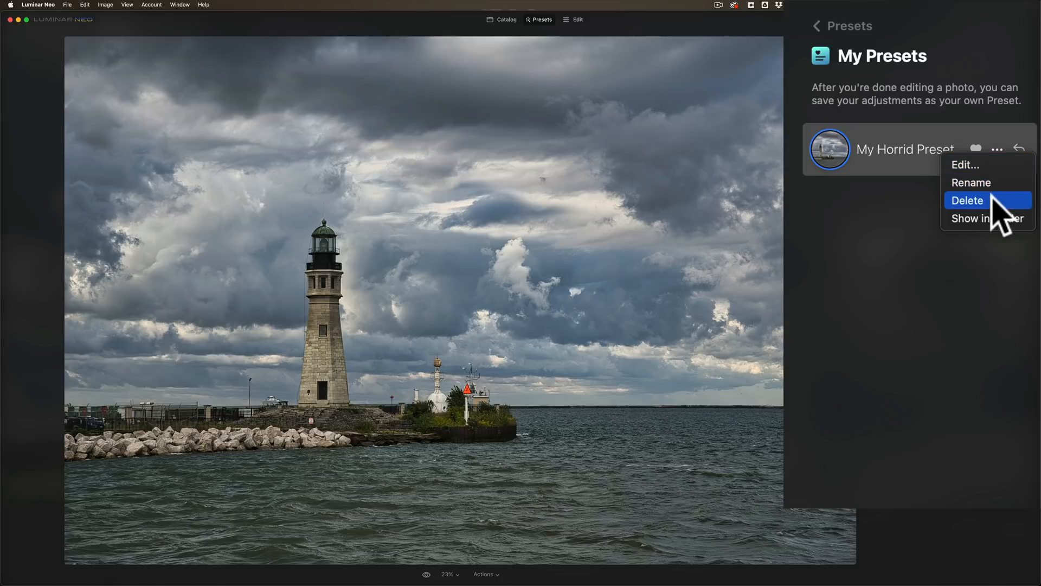
pyautogui.moveTo(1006, 226)
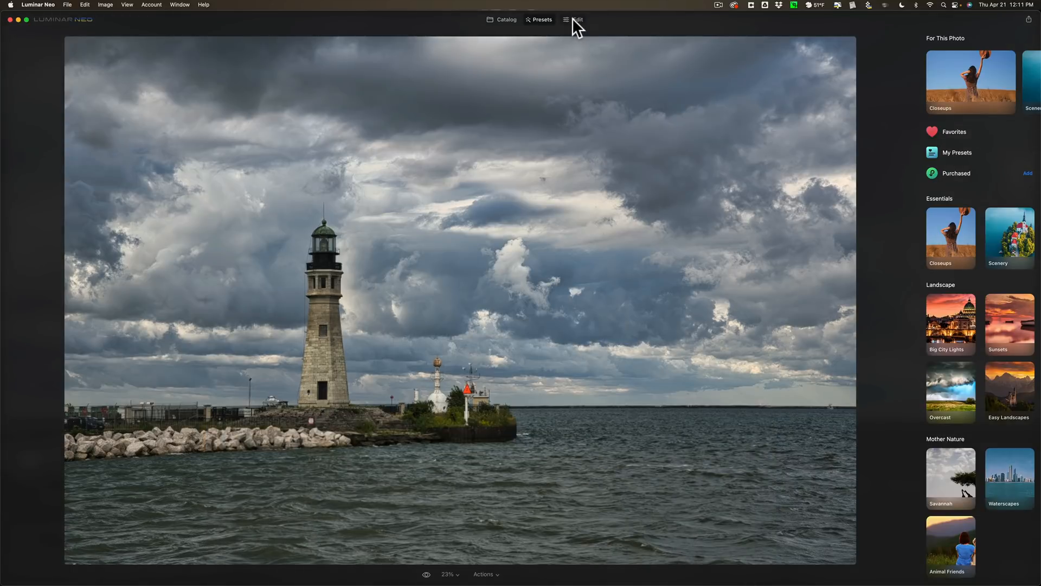
pyautogui.click(577, 20)
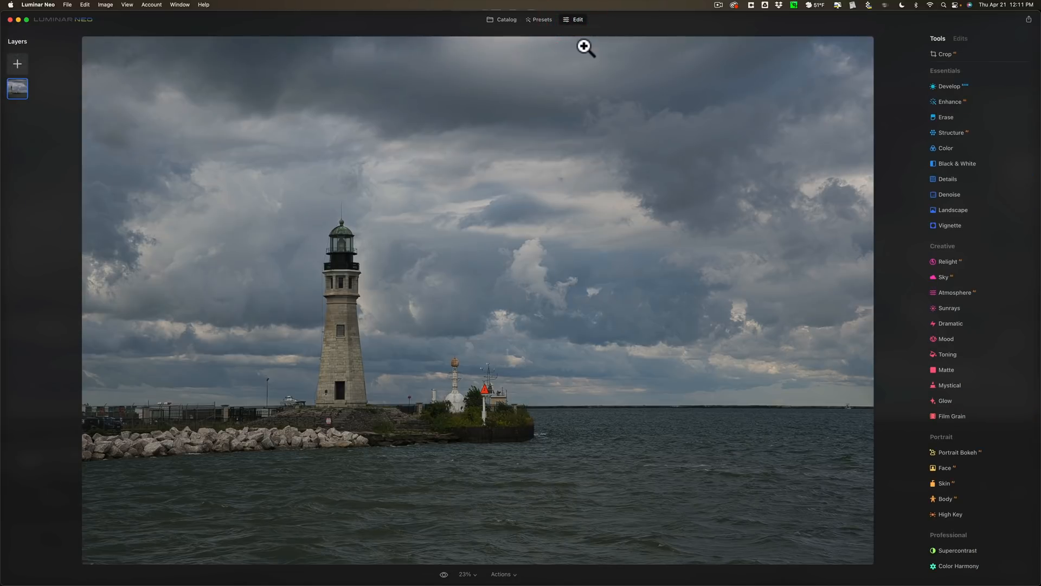
pyautogui.click(949, 85)
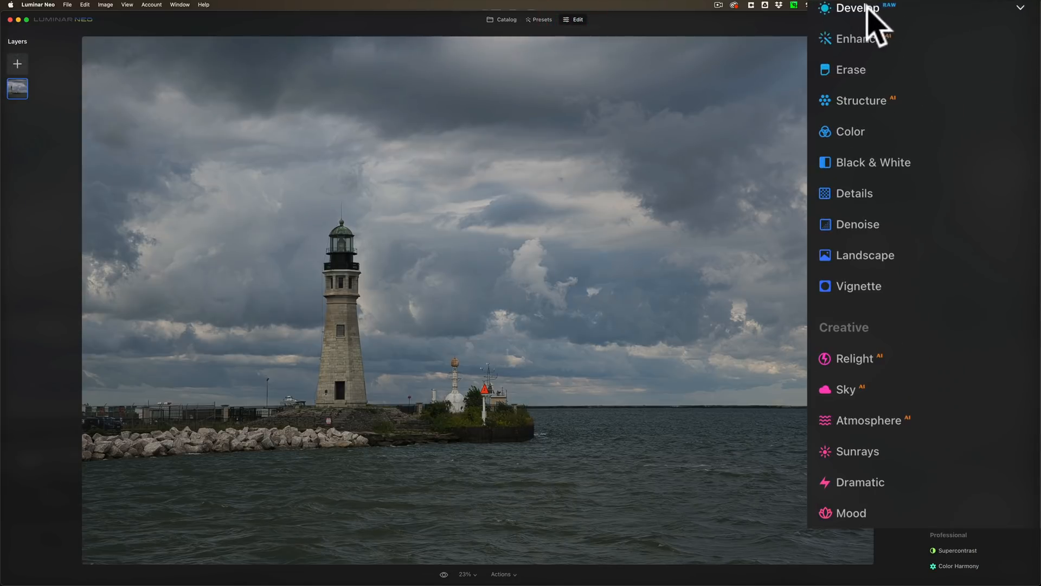
pyautogui.moveTo(879, 26)
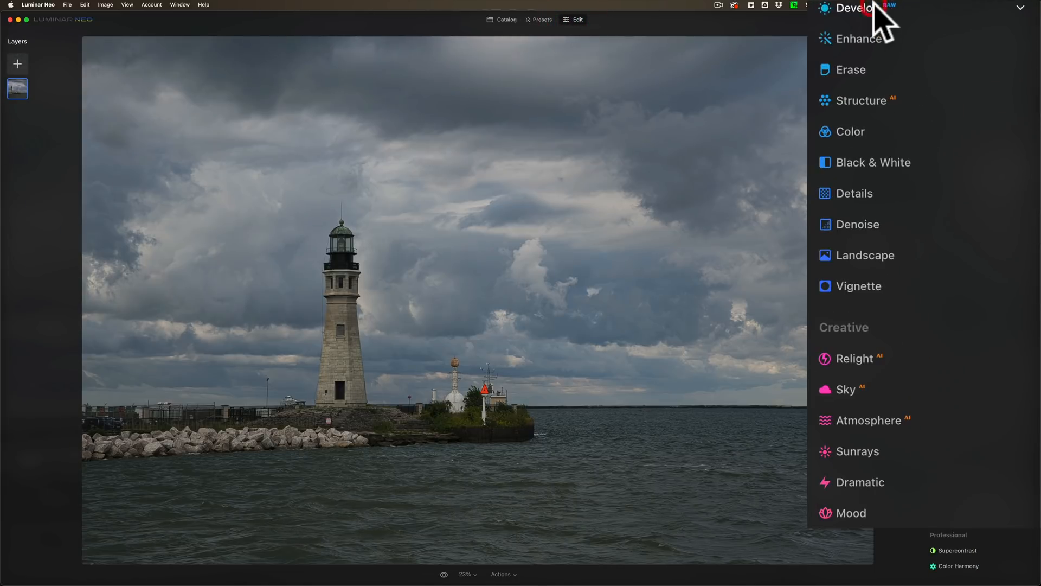
pyautogui.click(855, 9)
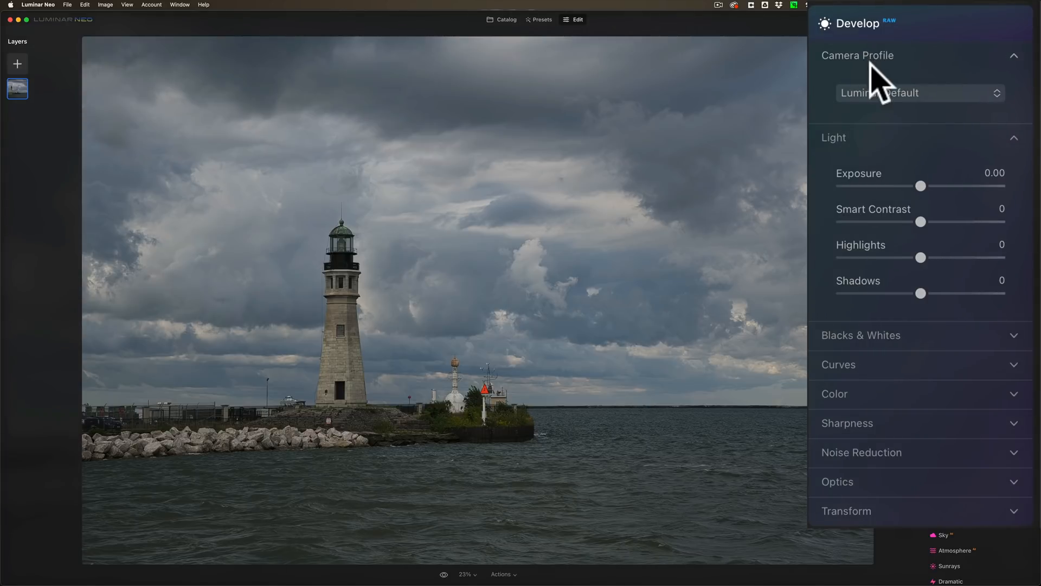
pyautogui.click(919, 92)
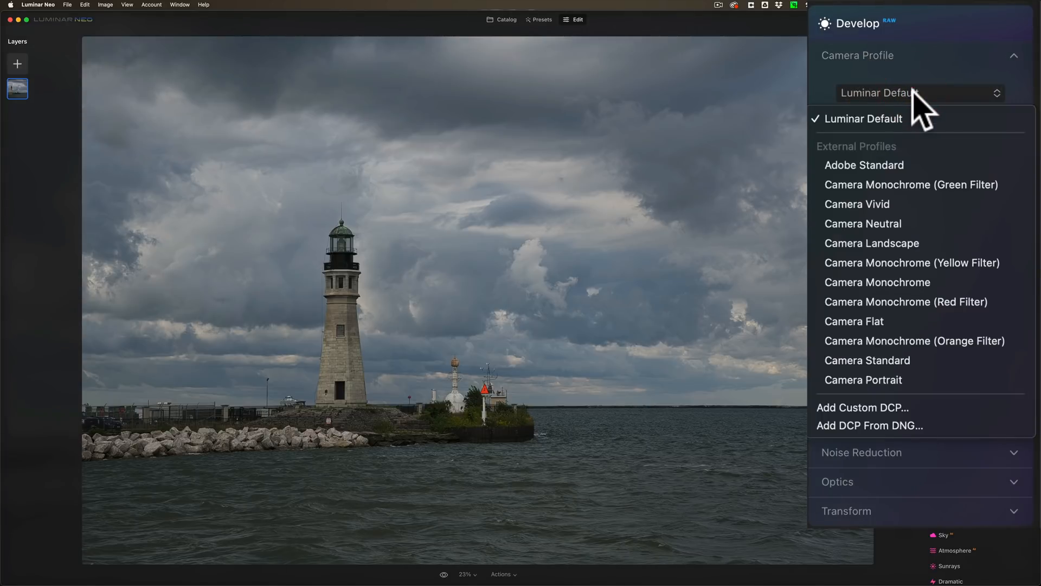
pyautogui.moveTo(922, 185)
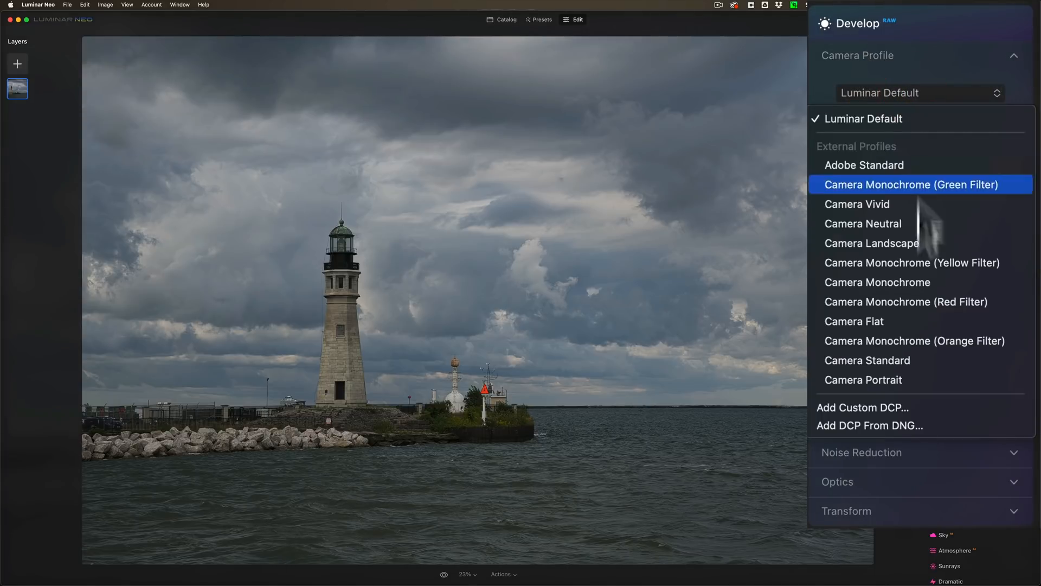
pyautogui.moveTo(925, 407)
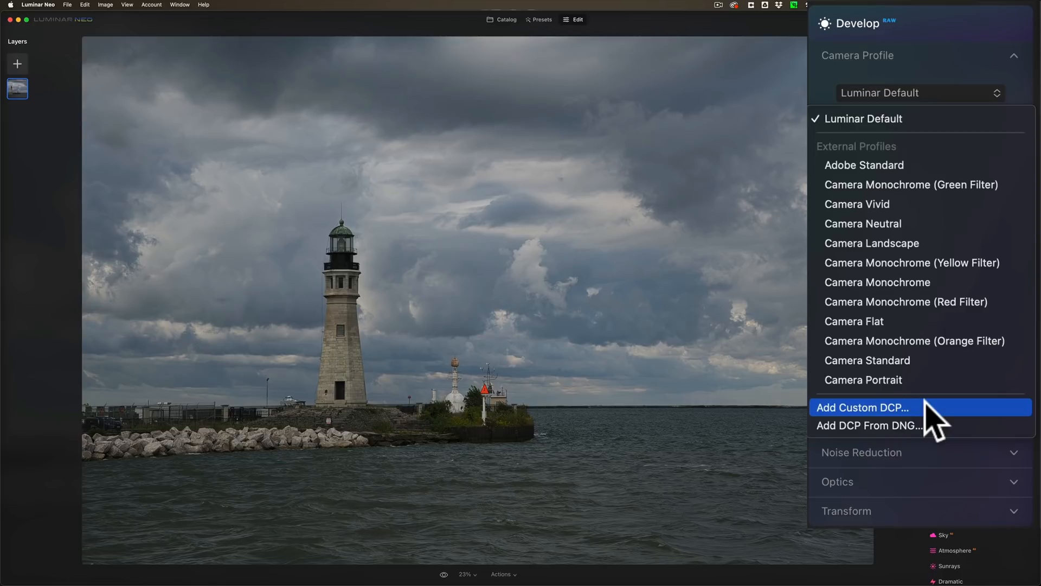
pyautogui.moveTo(928, 63)
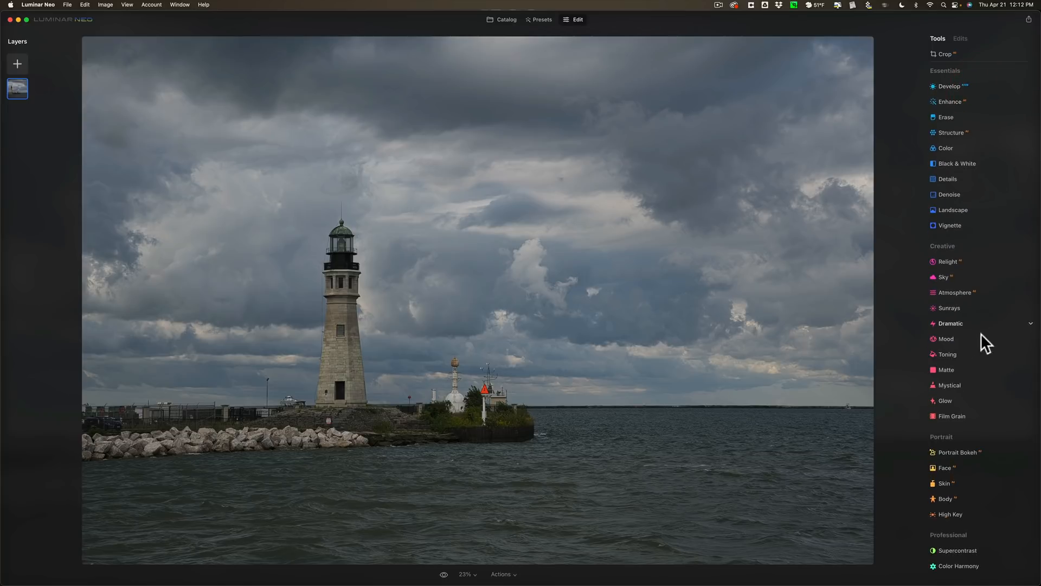
# Step: Apply the Color Punch Hot LUT from the Mood tool's LUT list
pyautogui.click(951, 323)
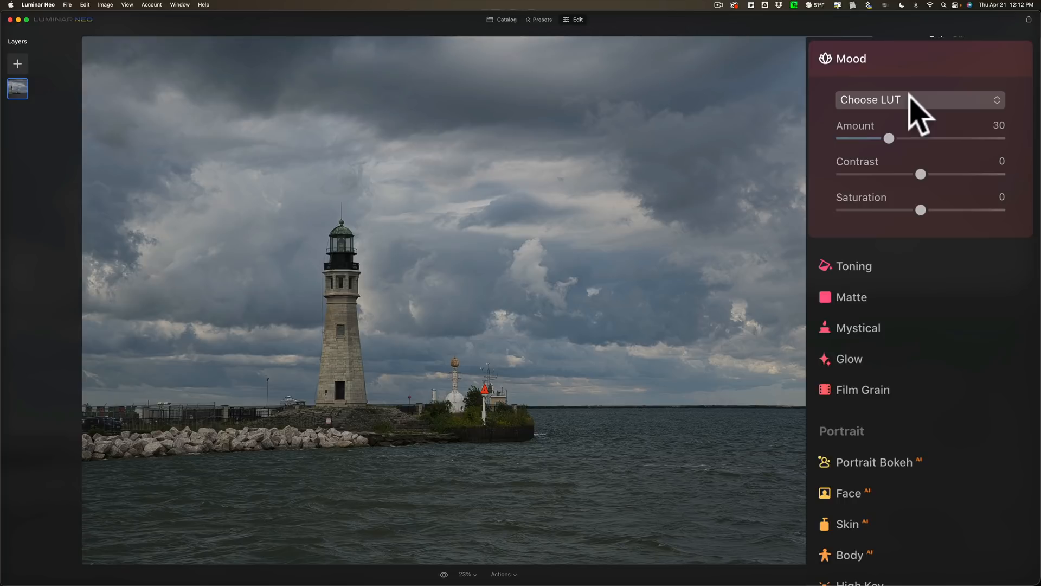
pyautogui.moveTo(963, 120)
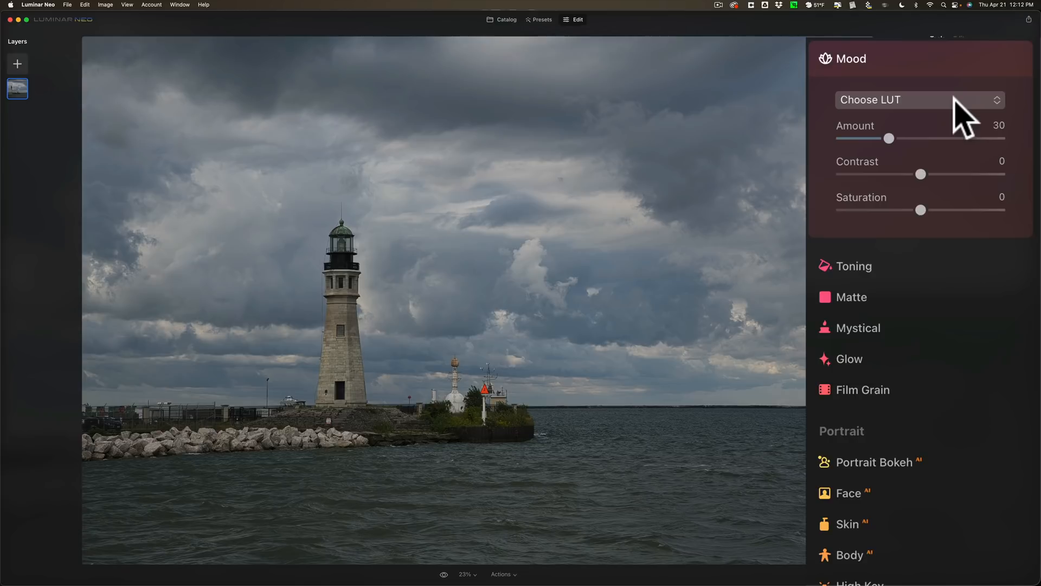
pyautogui.click(918, 100)
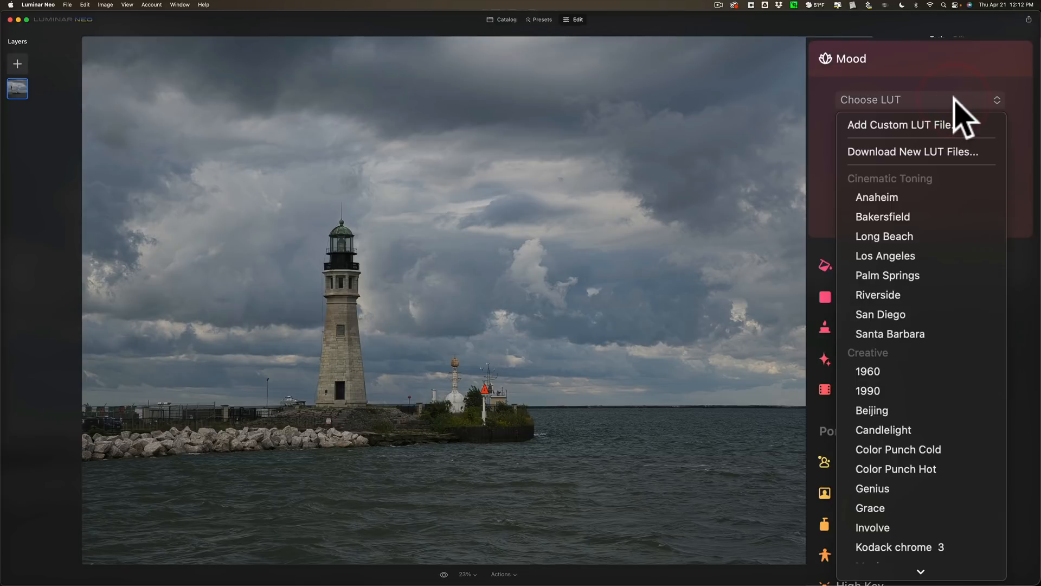
pyautogui.moveTo(916, 126)
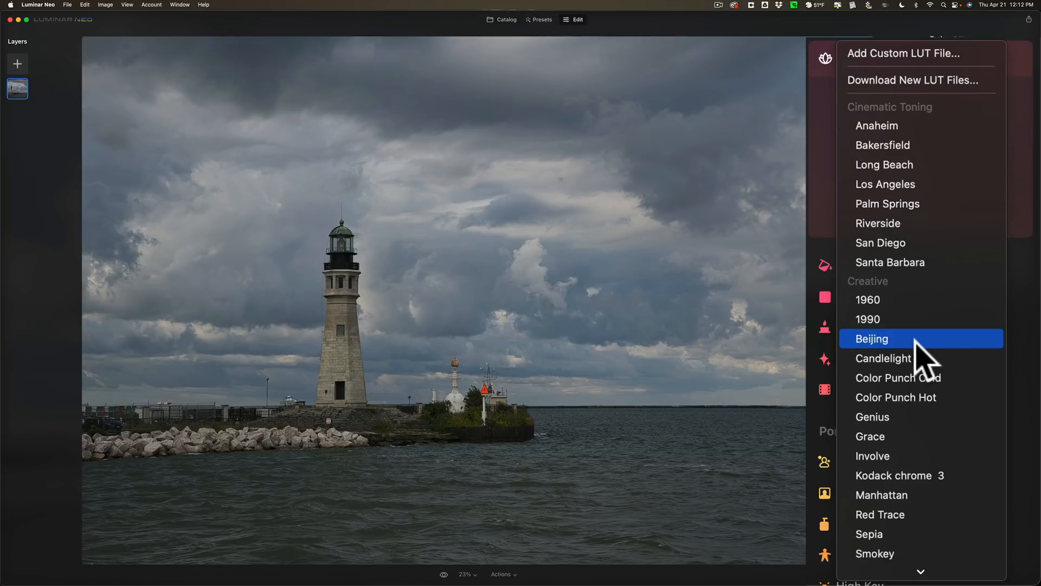
pyautogui.scroll(-3)
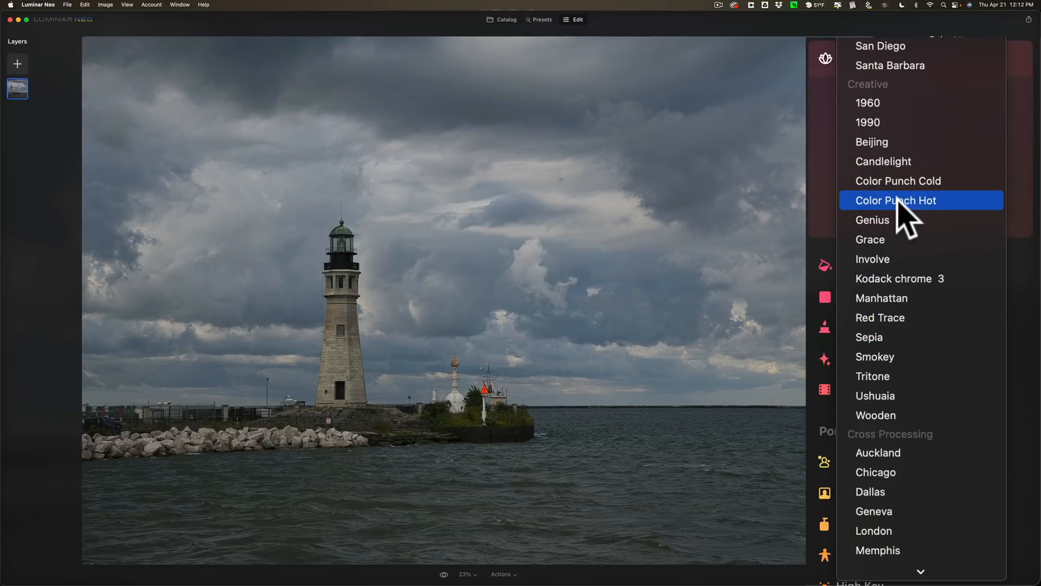
pyautogui.click(894, 199)
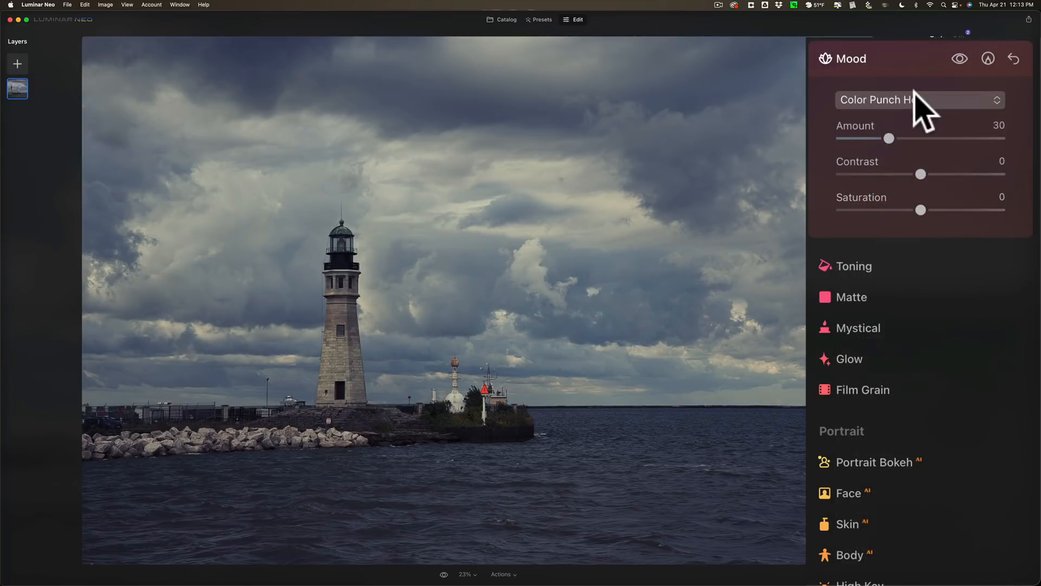
# Step: Switch the Mood LUT to 1990 and strengthen its amount to 56
pyautogui.click(919, 100)
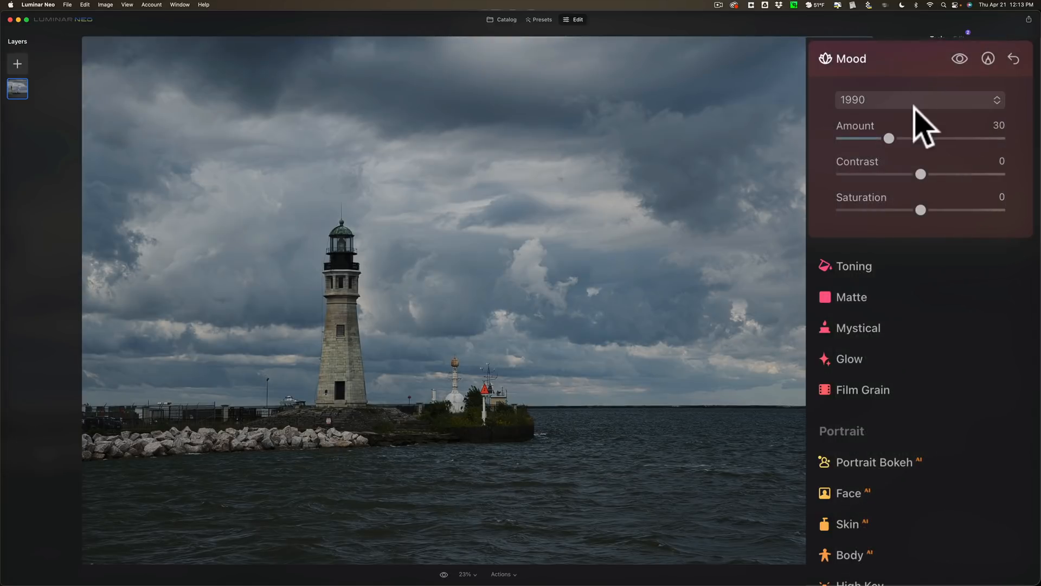
pyautogui.moveTo(889, 137); pyautogui.dragTo(922, 138)
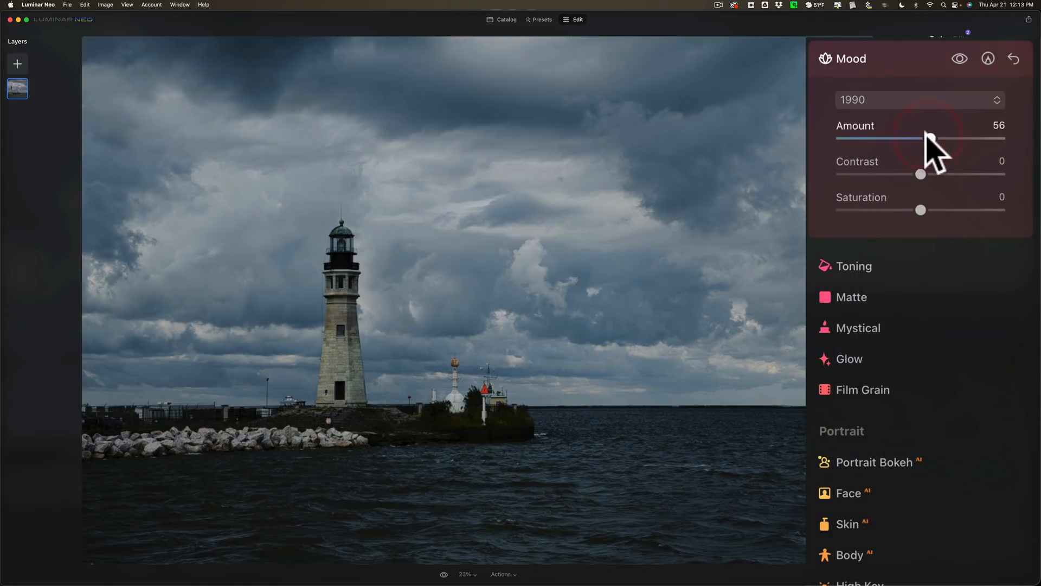
pyautogui.click(918, 99)
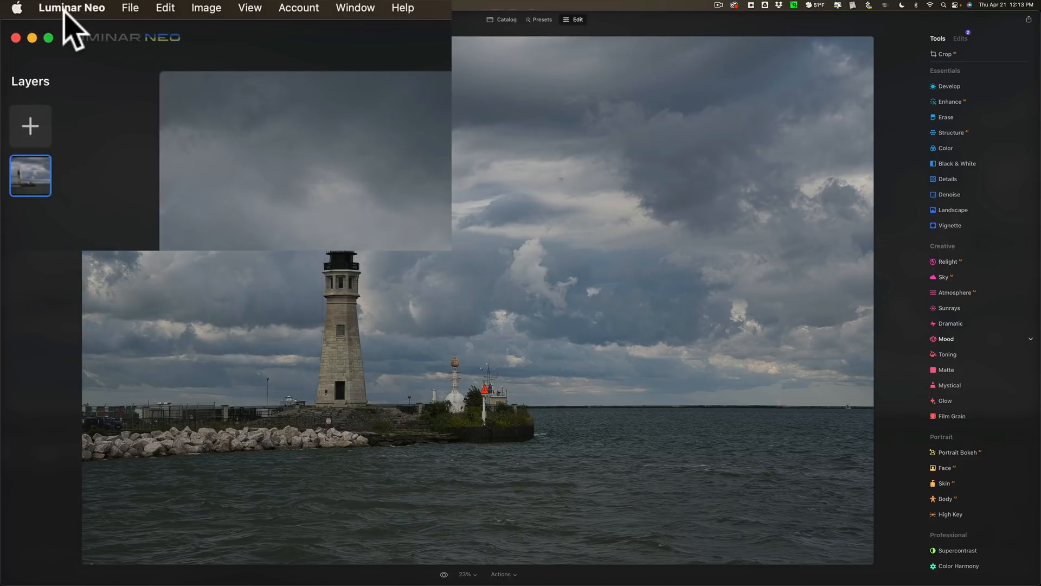
pyautogui.click(72, 8)
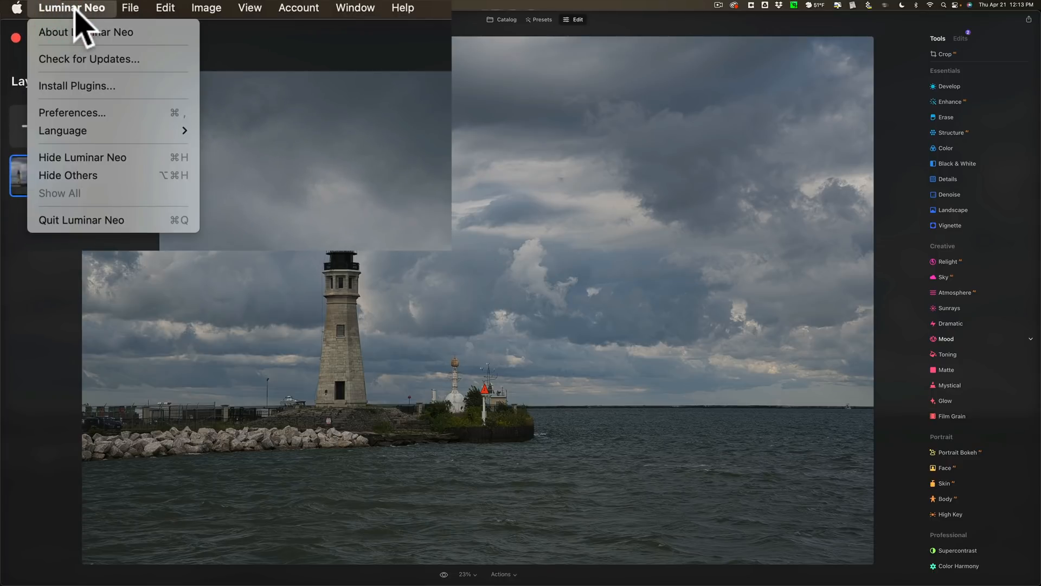
pyautogui.moveTo(87, 58)
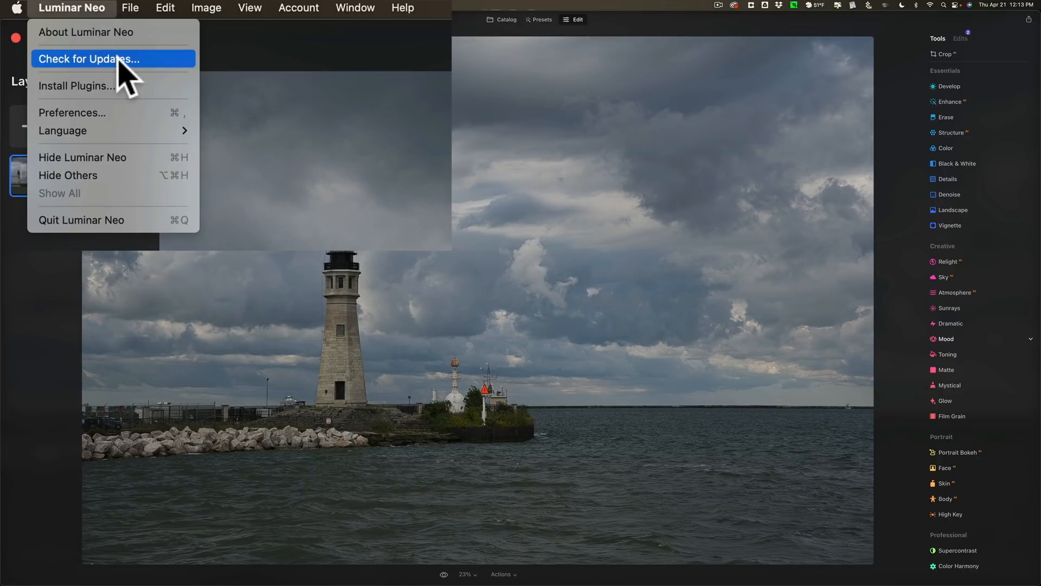
pyautogui.moveTo(156, 76)
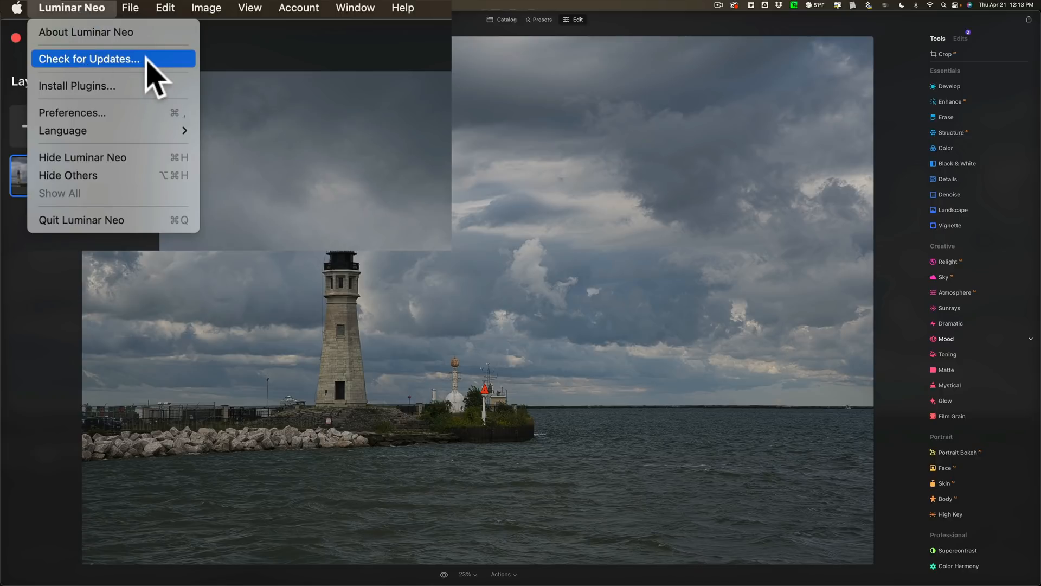
pyautogui.click(402, 8)
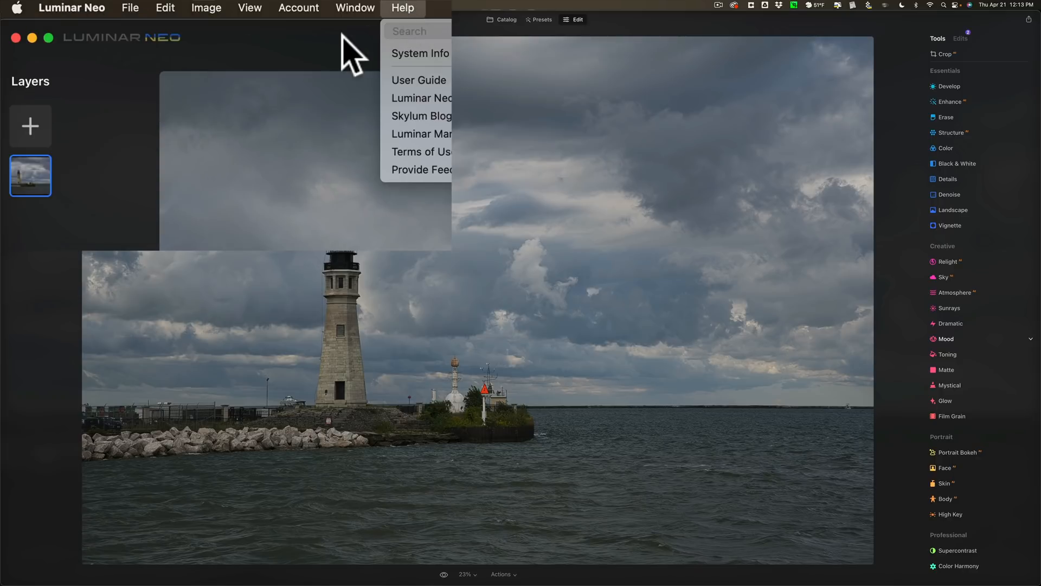
pyautogui.click(402, 8)
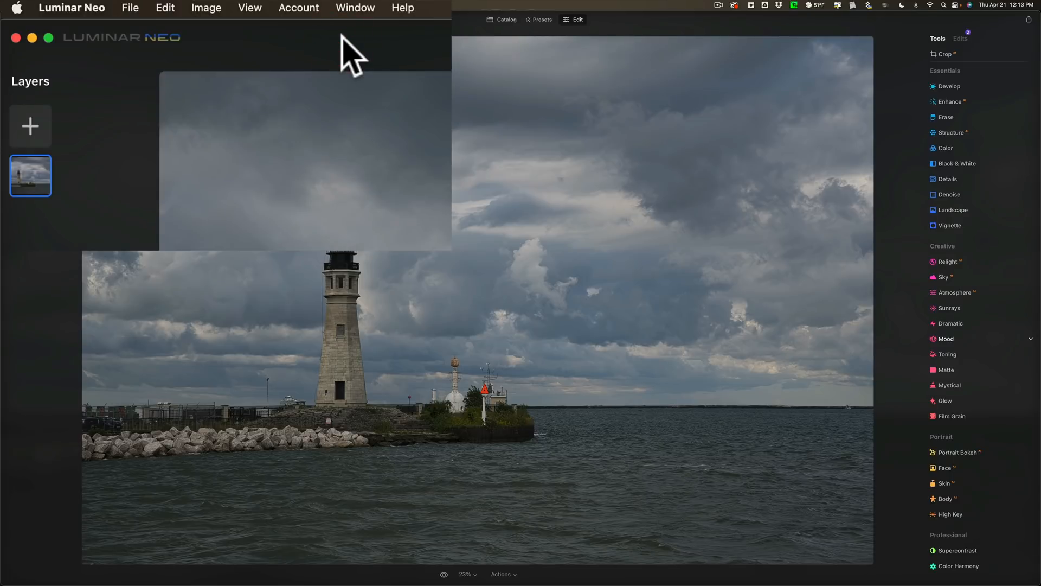